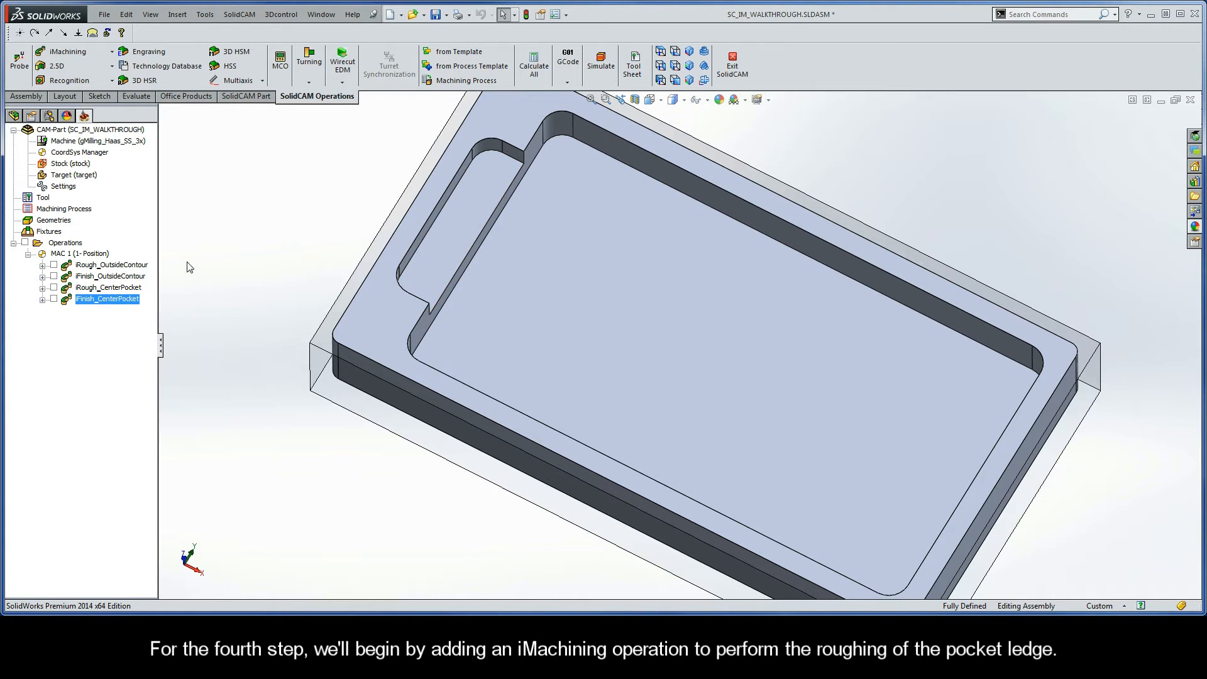
# Add a 2D iMachining operation under Operations, keeping iRough as the technology
pyautogui.rightClick(65, 243)
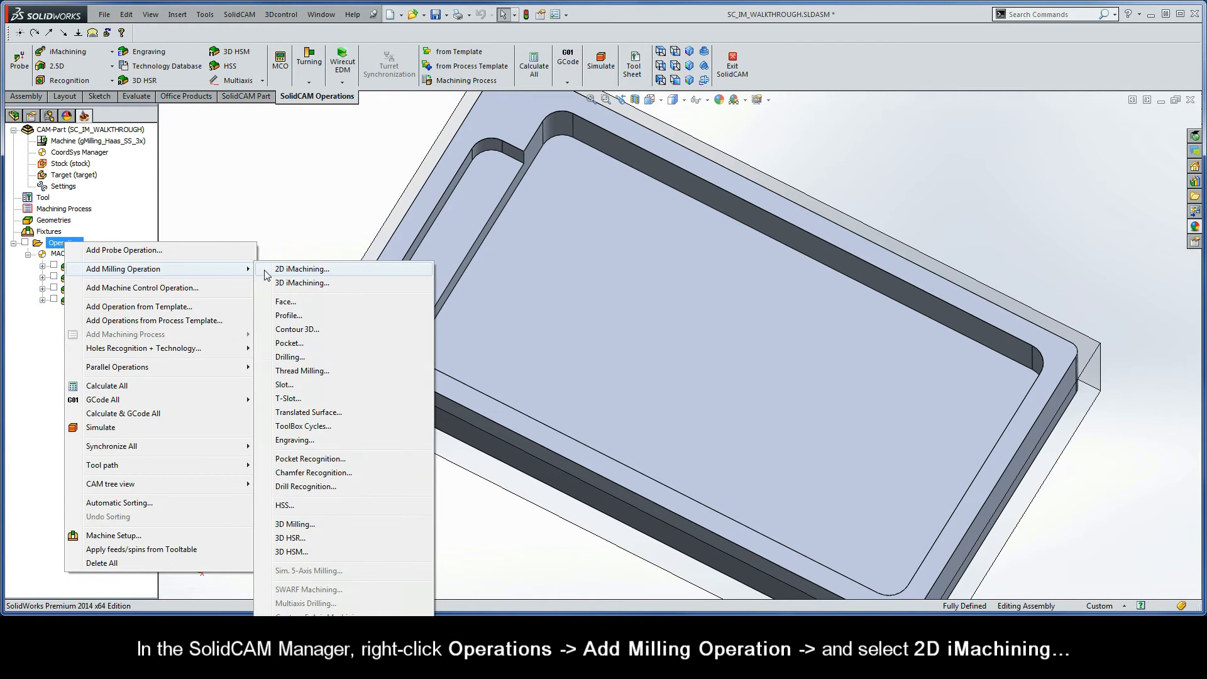
pyautogui.click(302, 268)
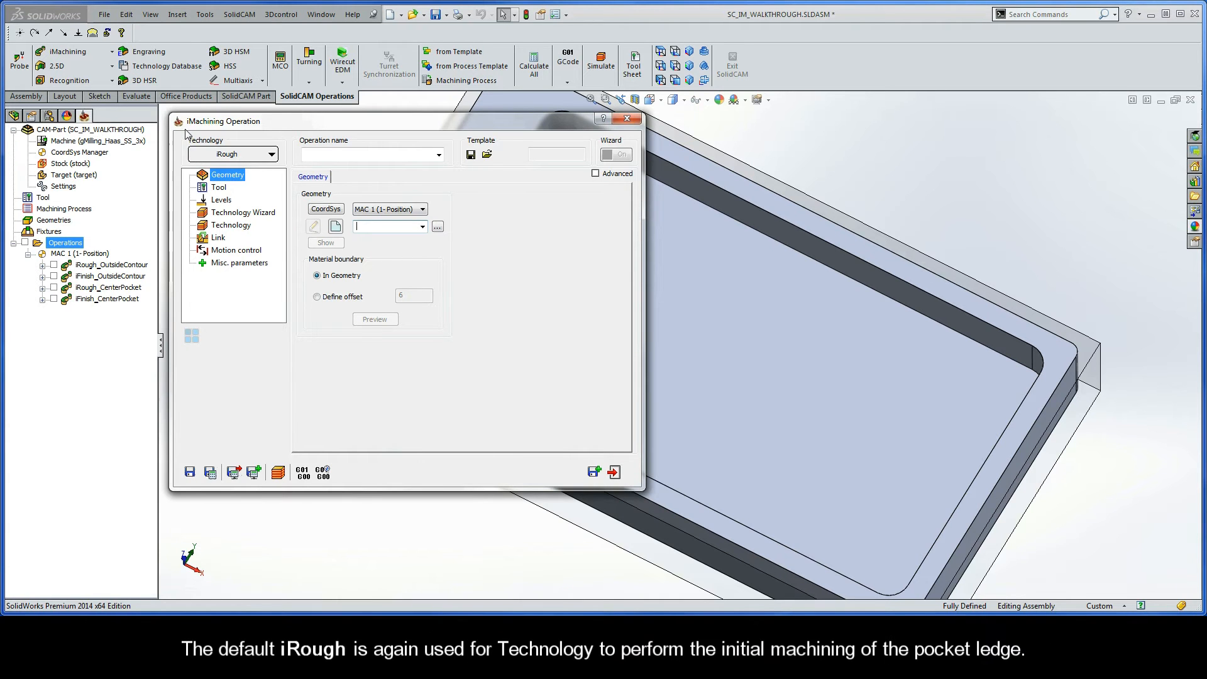
pyautogui.moveTo(254, 161)
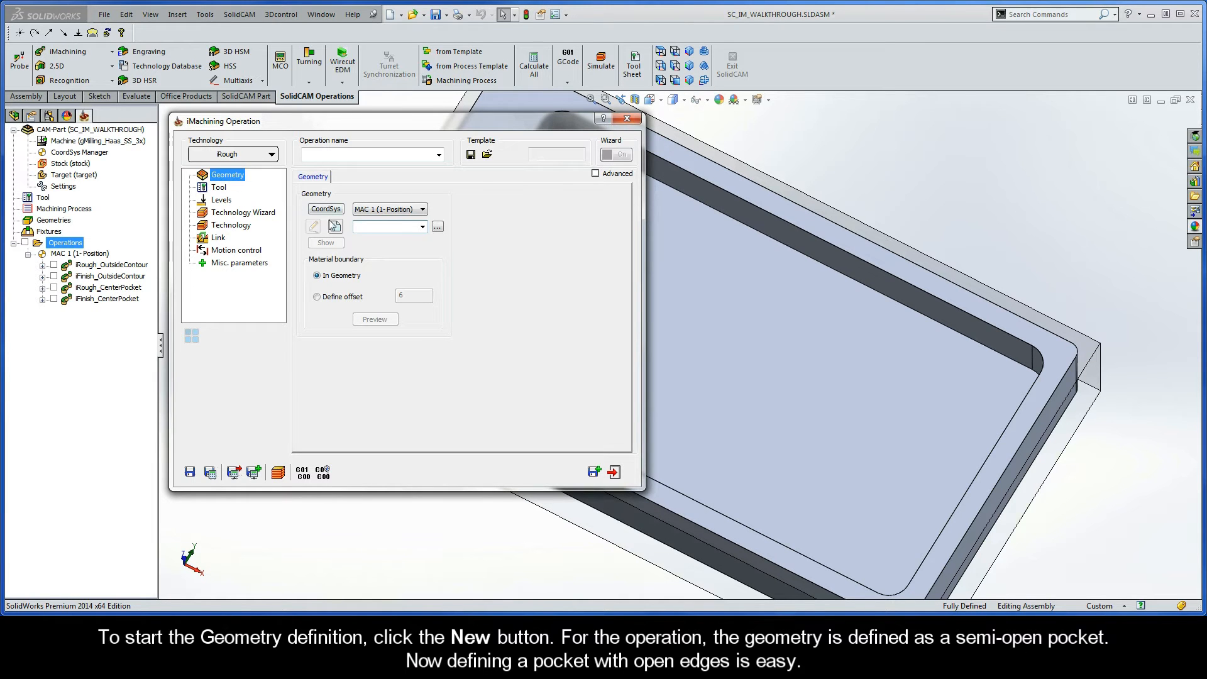
# Chain the ledge's lower contour edge into a closed chain using Auto-constant Z
pyautogui.click(336, 227)
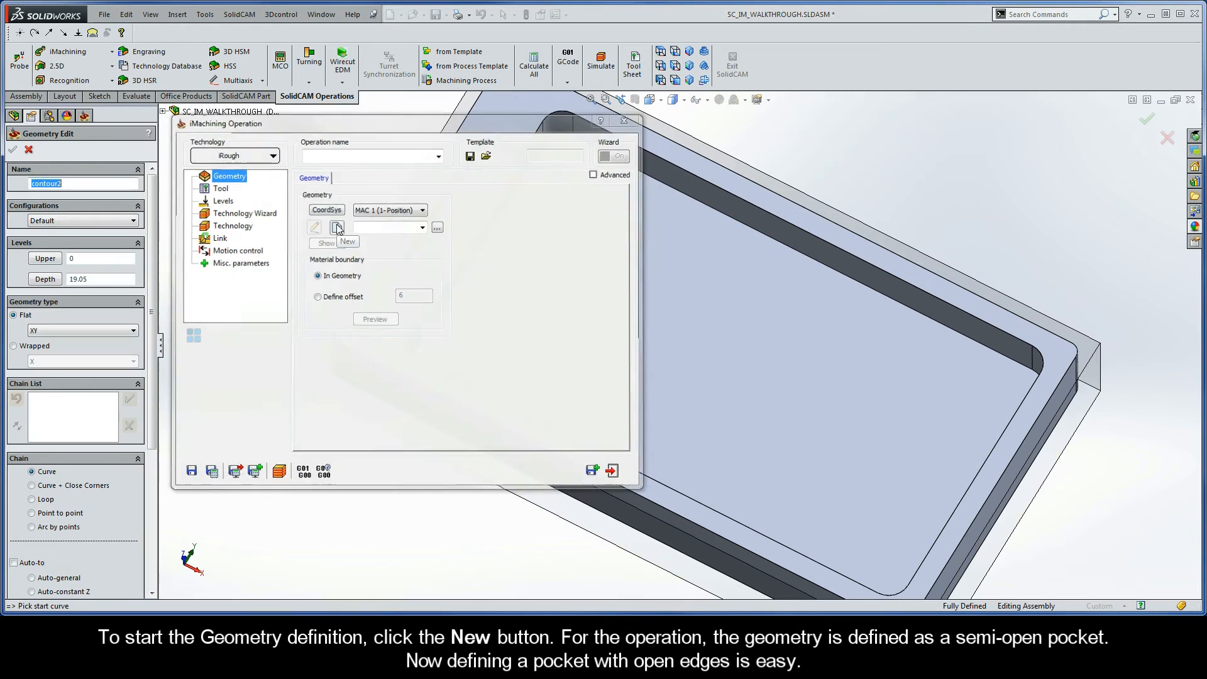
pyautogui.click(346, 241)
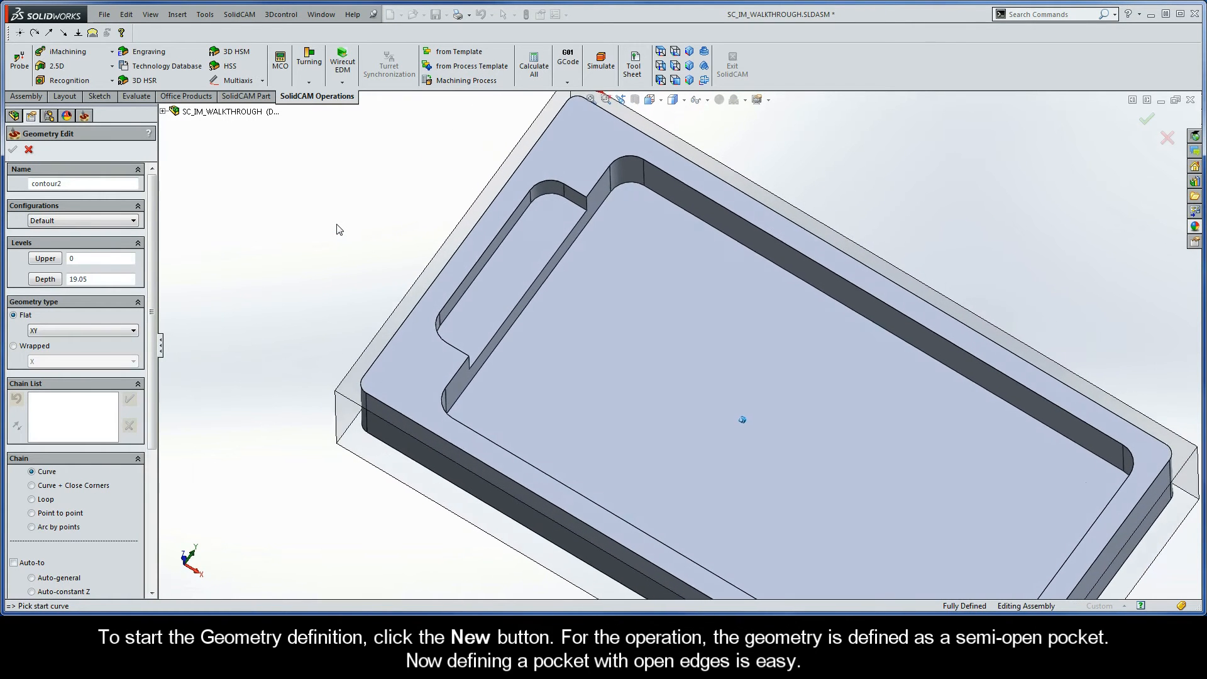
pyautogui.click(535, 274)
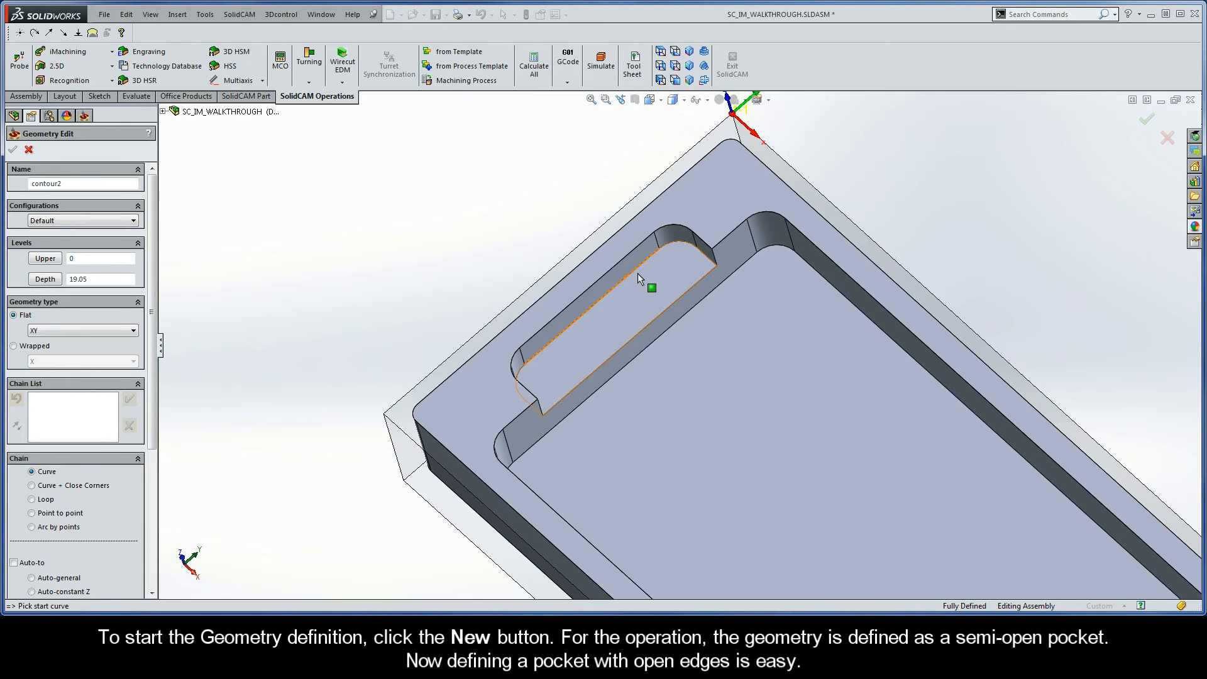
pyautogui.click(642, 270)
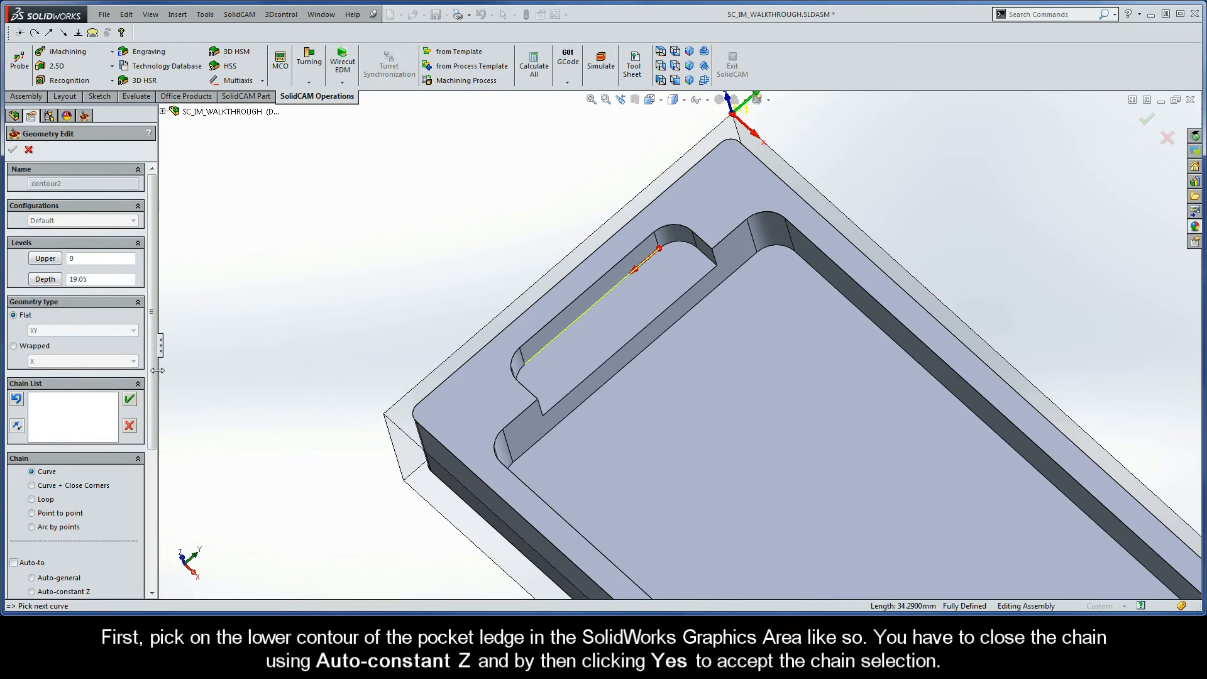
pyautogui.scroll(-3)
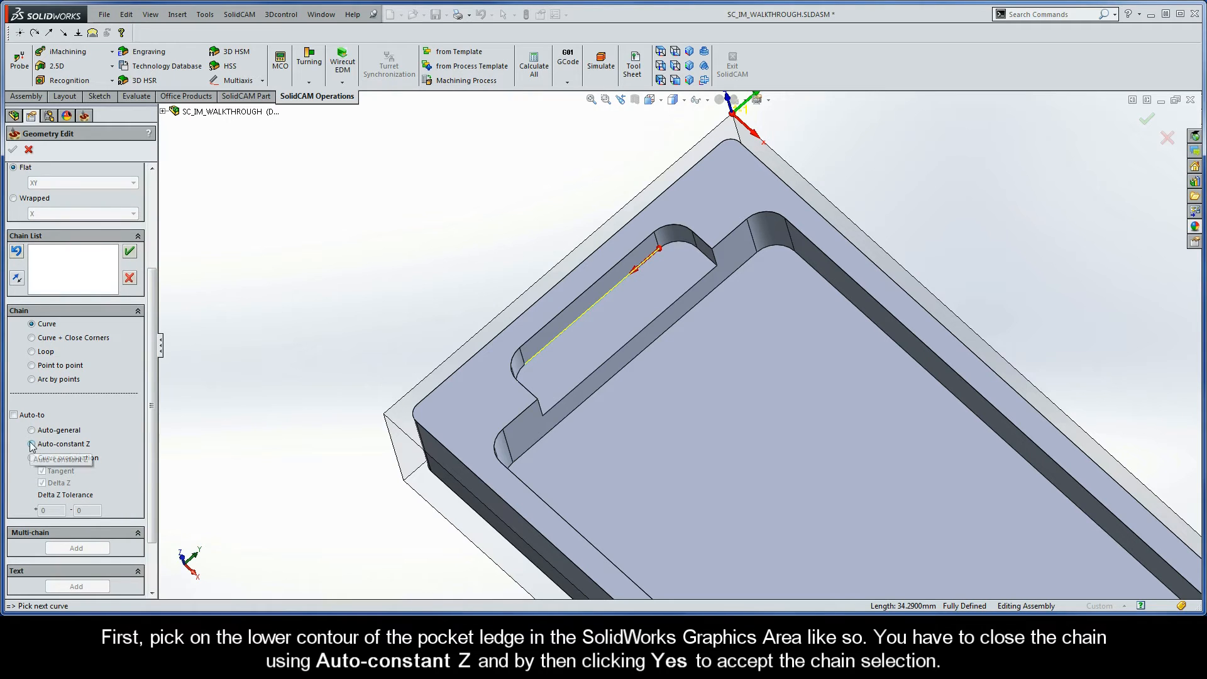
pyautogui.click(32, 443)
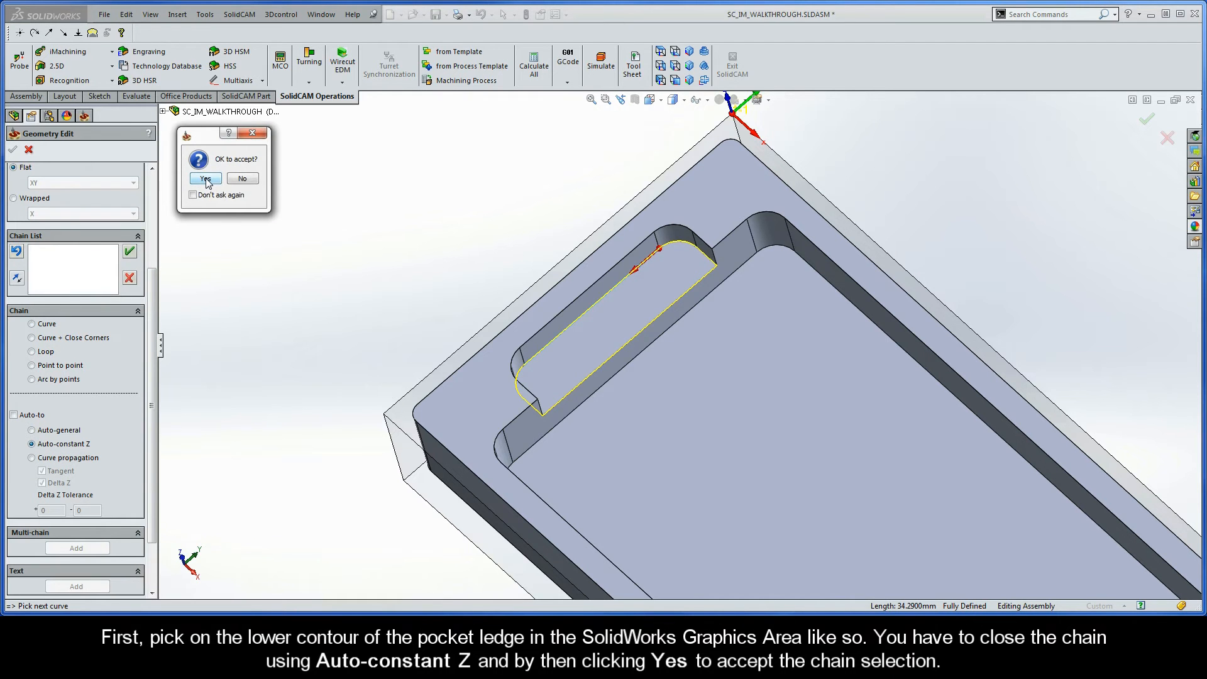
pyautogui.click(205, 178)
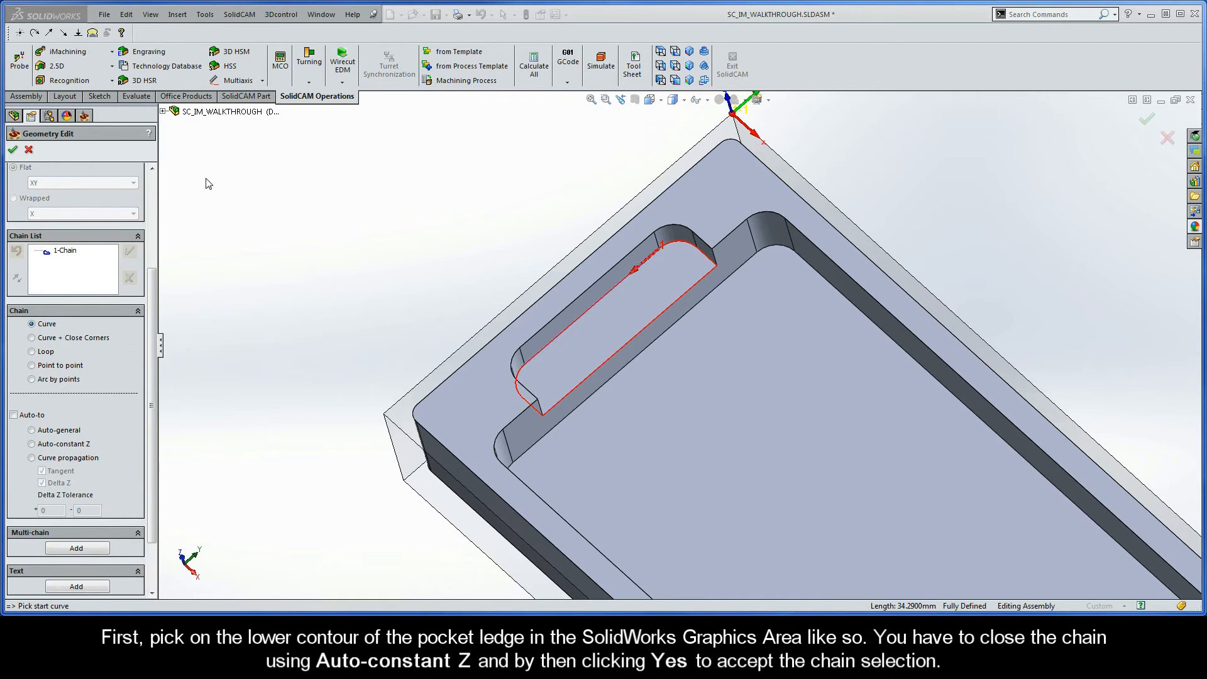
pyautogui.moveTo(131, 233)
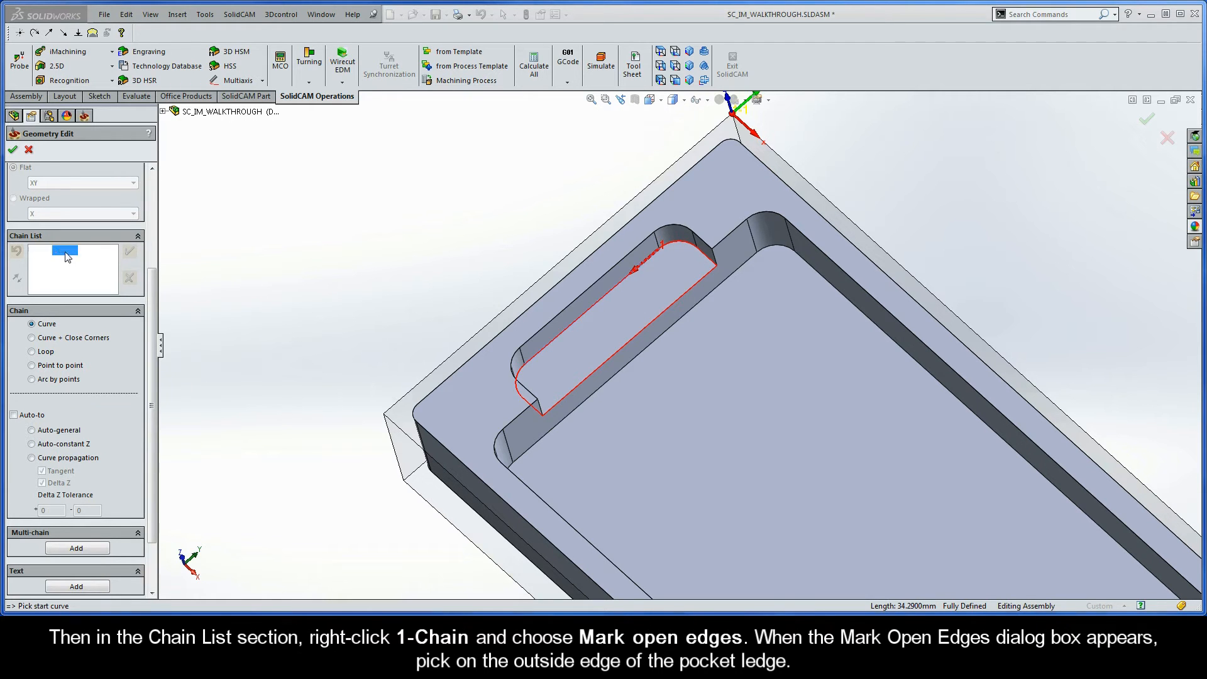
# Mark the ledge's outer edge of 1-Chain as open and confirm the geometry
pyautogui.rightClick(65, 249)
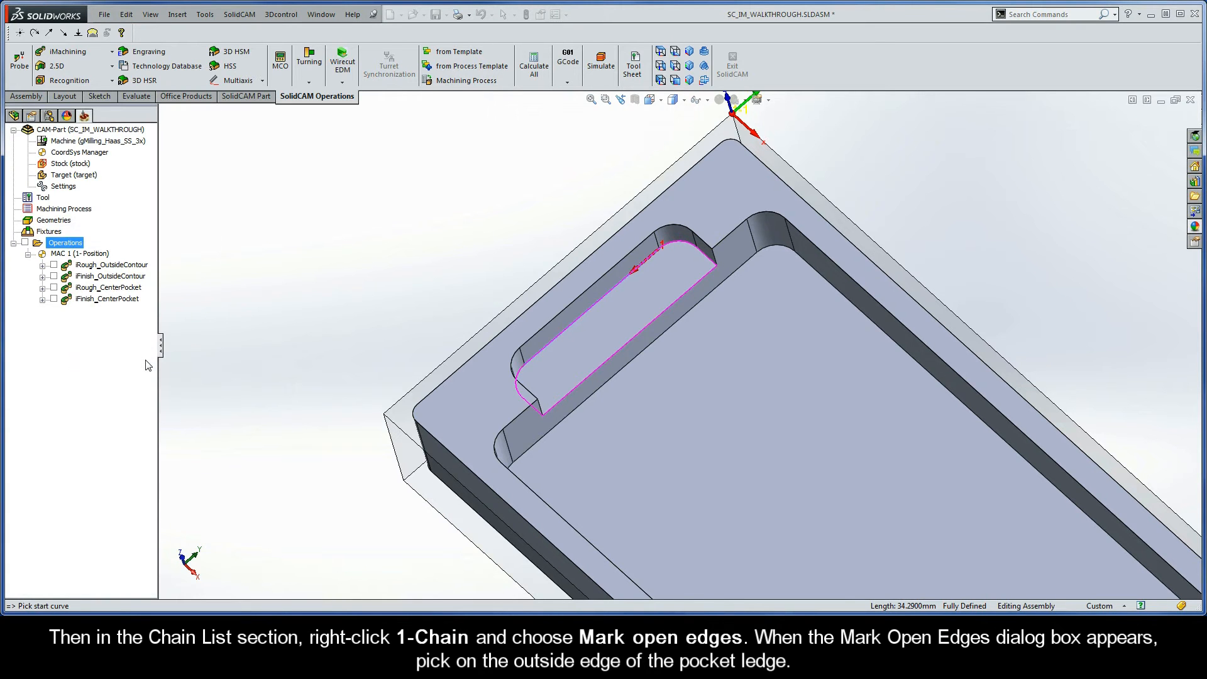
pyautogui.click(620, 358)
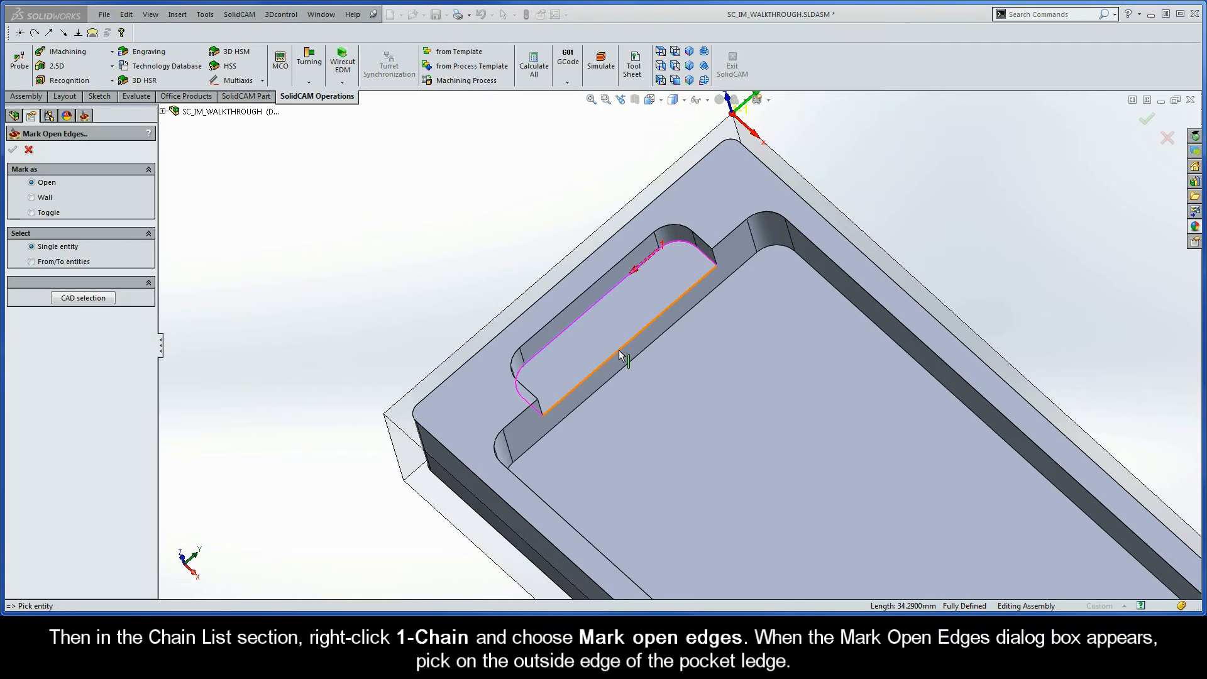
pyautogui.click(623, 354)
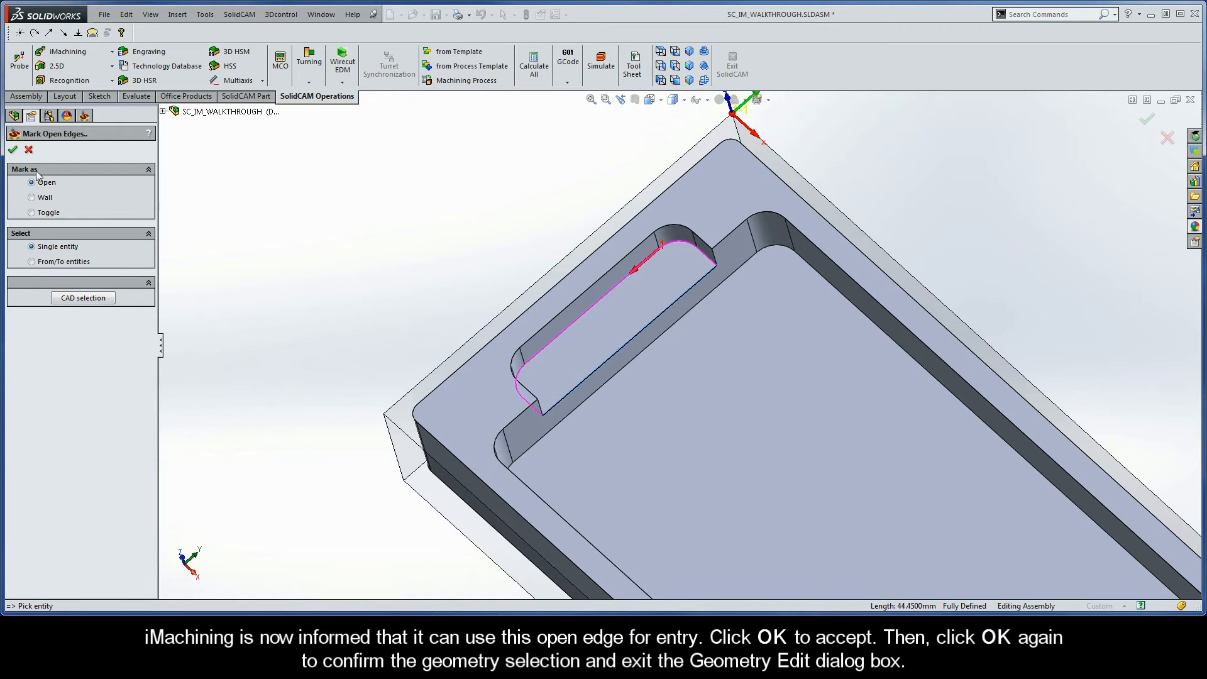
pyautogui.click(12, 150)
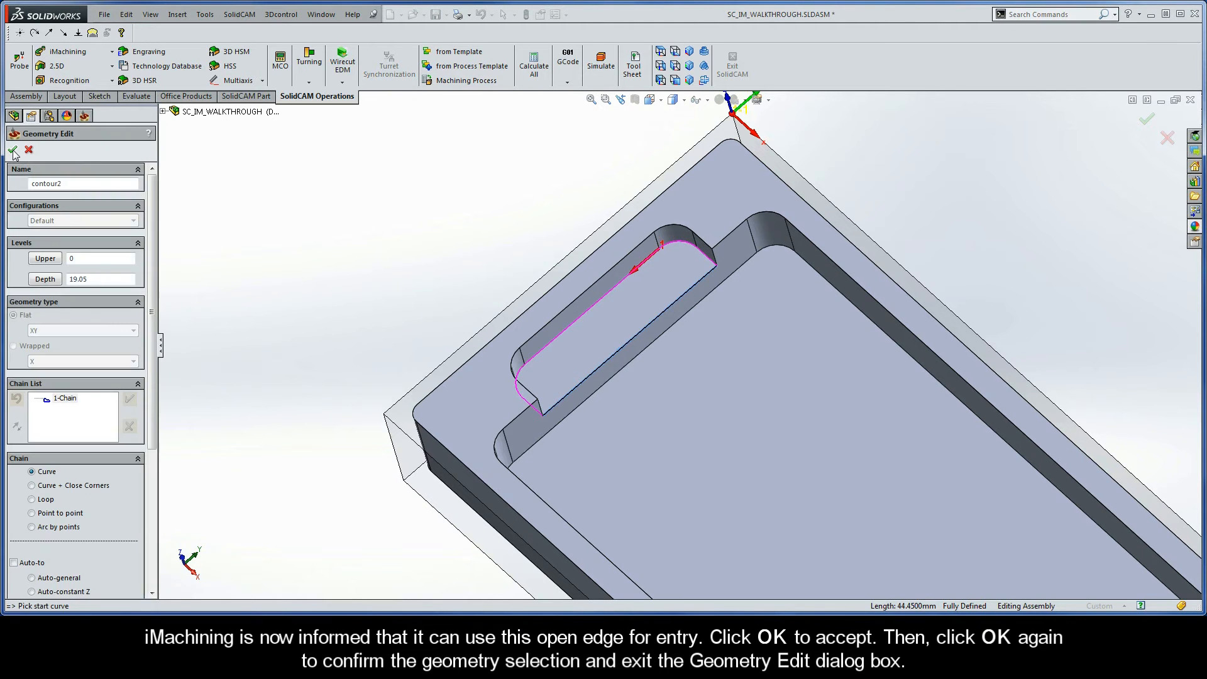
pyautogui.click(12, 149)
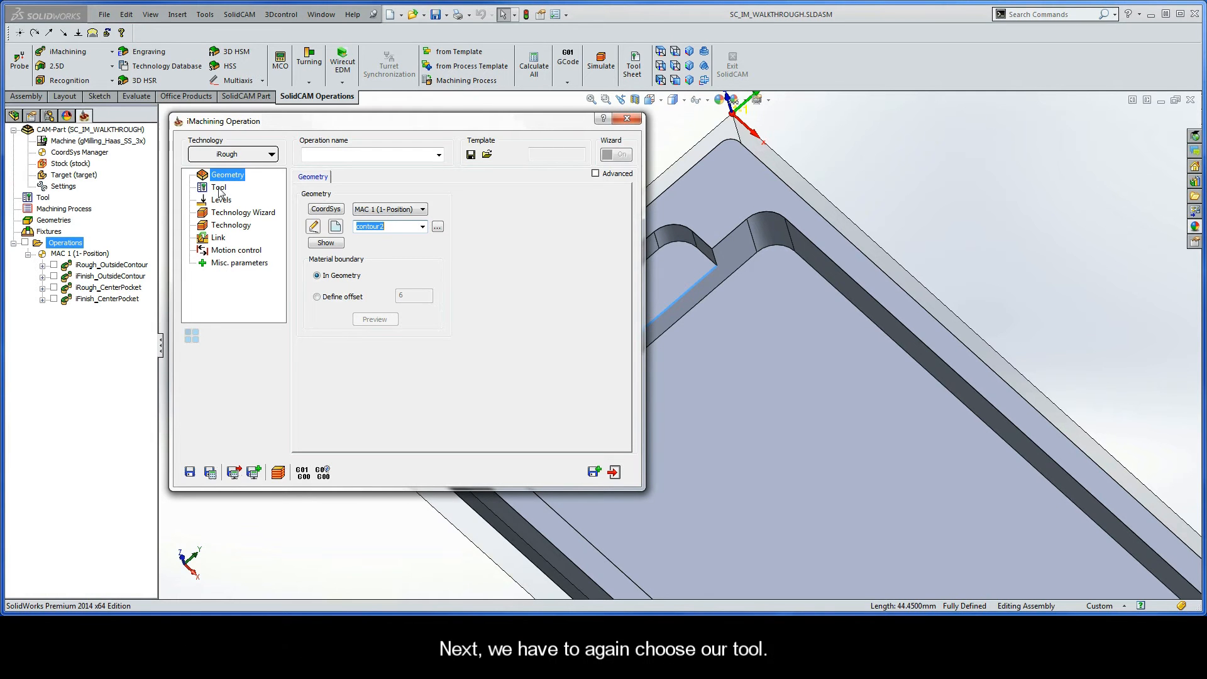
# Pick tool number 1, the 9 mm end mill, from the Part Tool Table
pyautogui.click(219, 187)
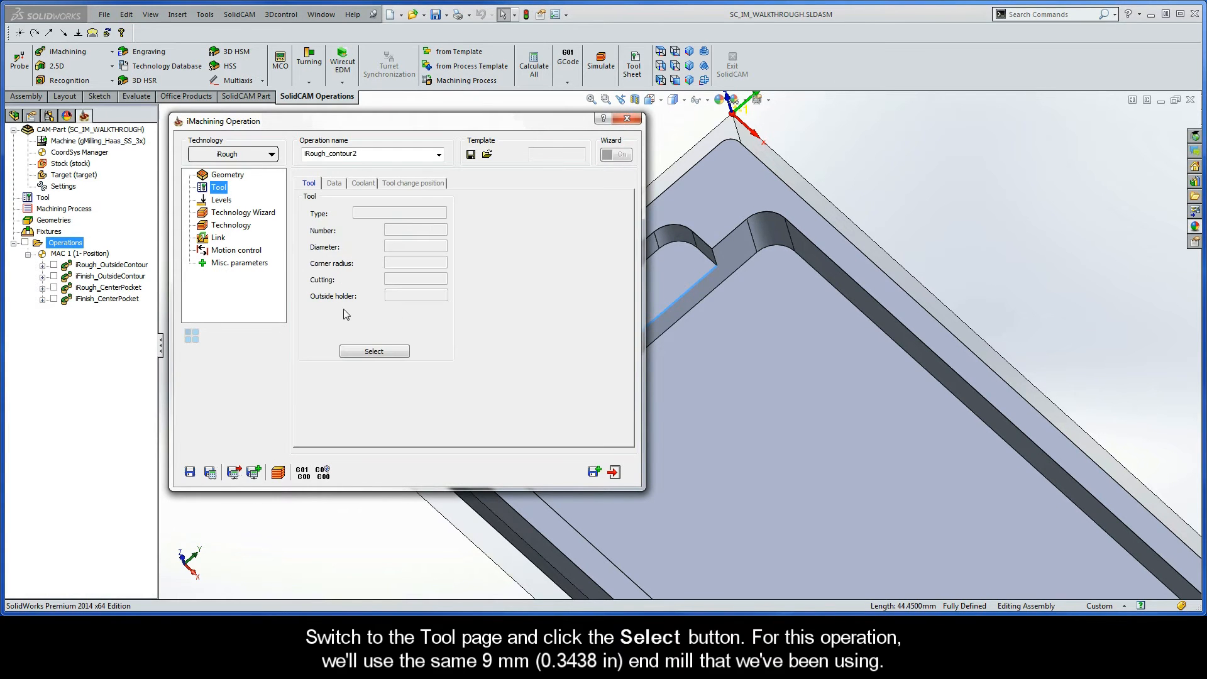
pyautogui.click(374, 351)
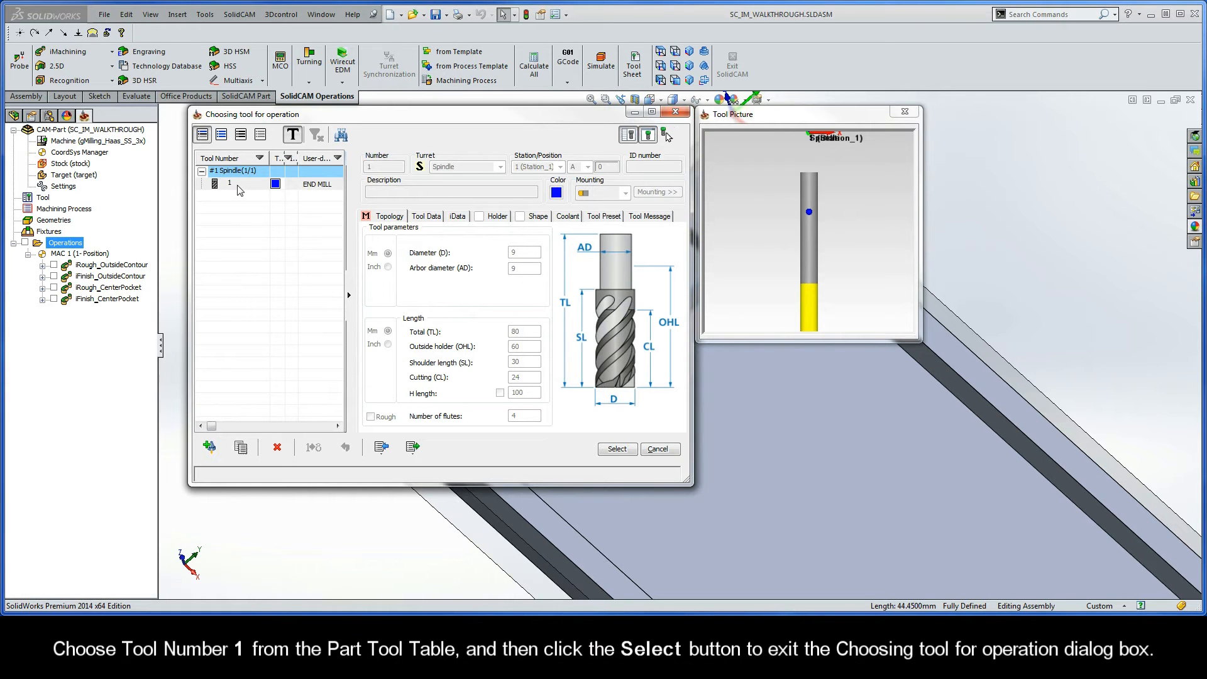
pyautogui.click(239, 183)
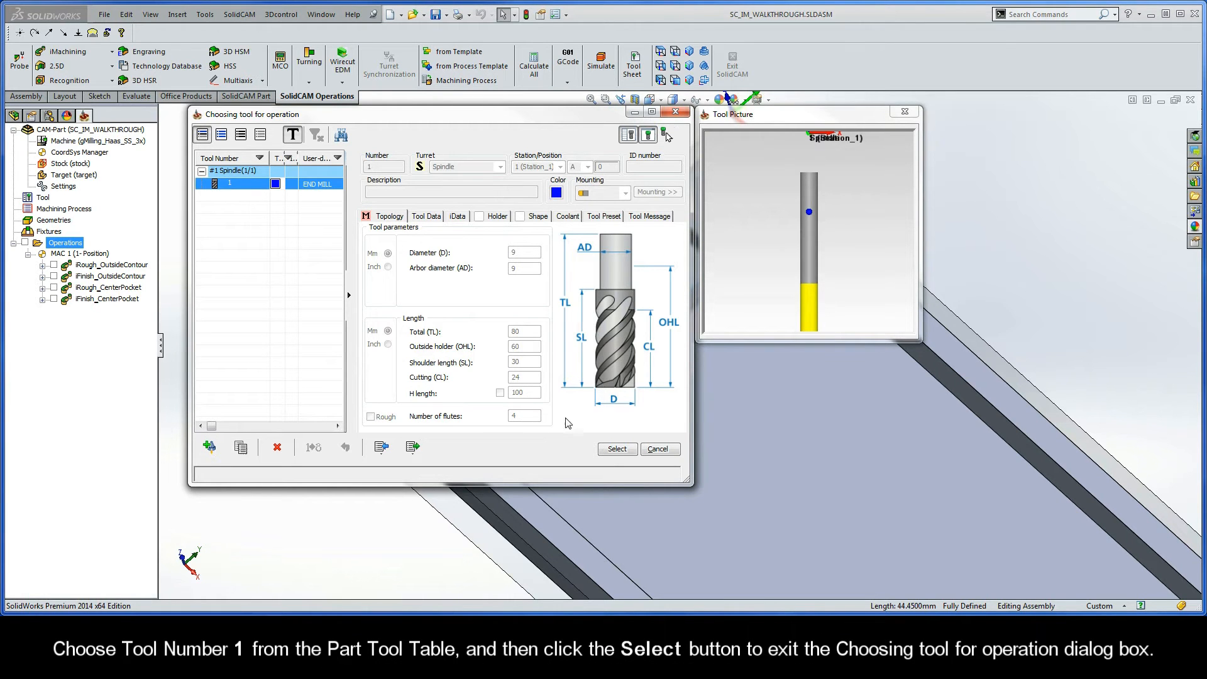
pyautogui.click(616, 449)
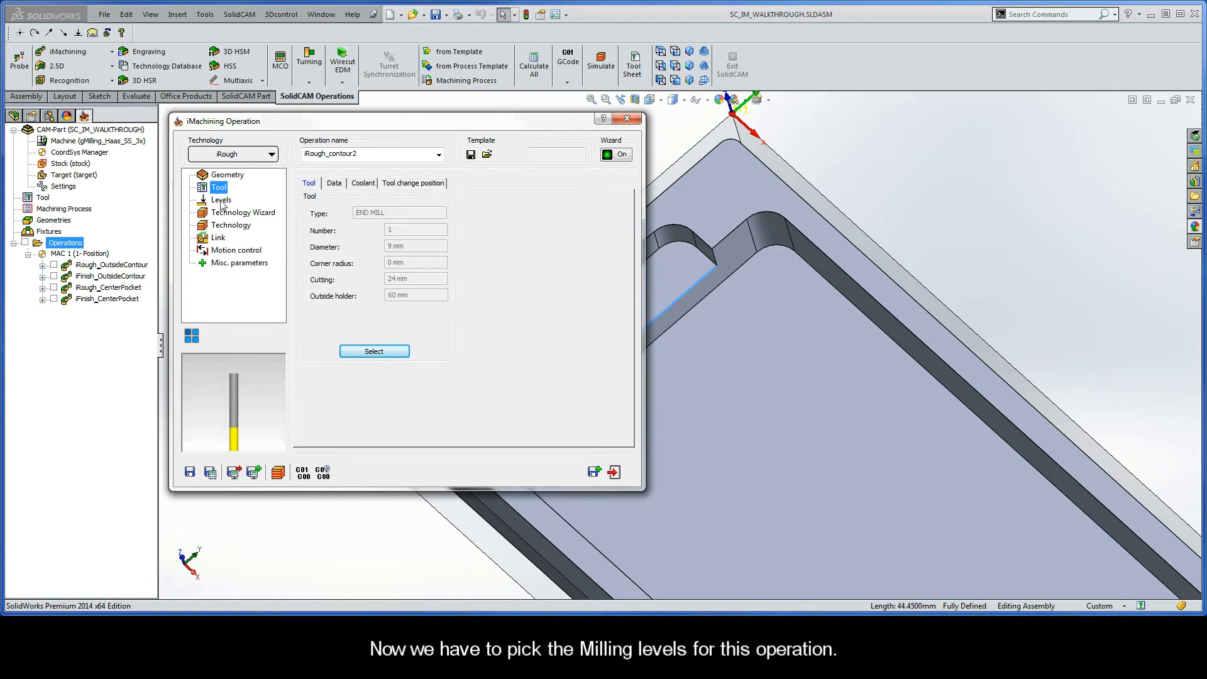
# Set upper level 0 from the stock top face and pocket depth 6.35 at the ledge floor
pyautogui.click(220, 200)
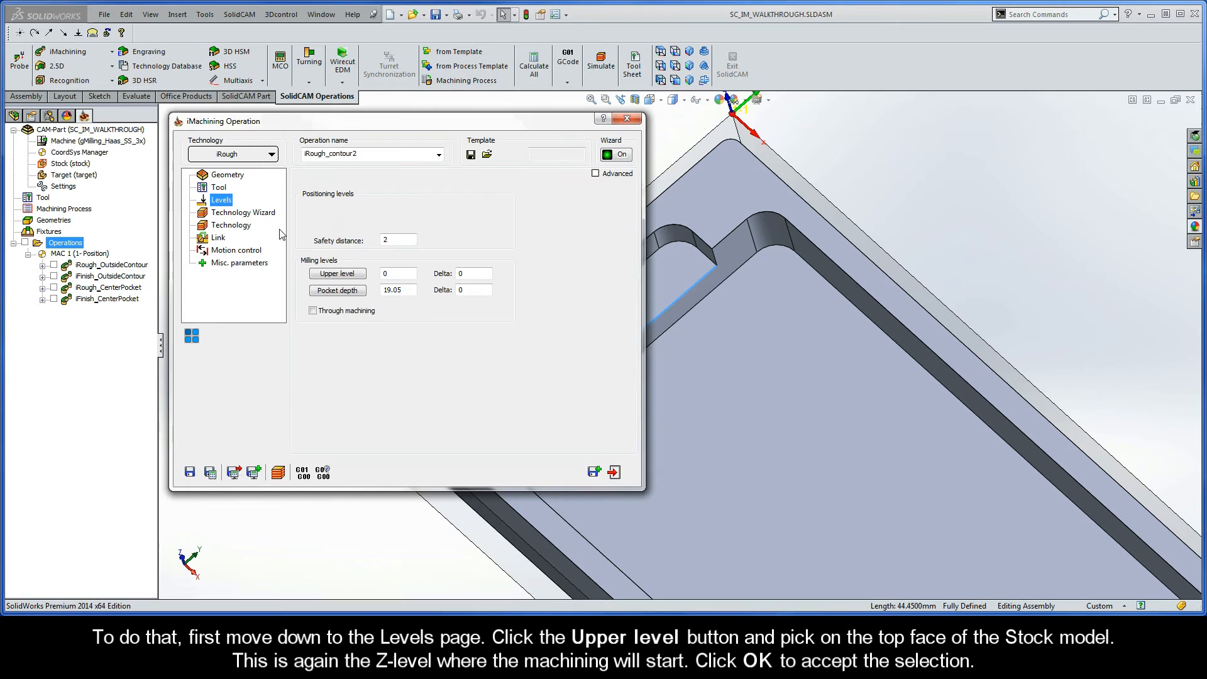
pyautogui.click(337, 274)
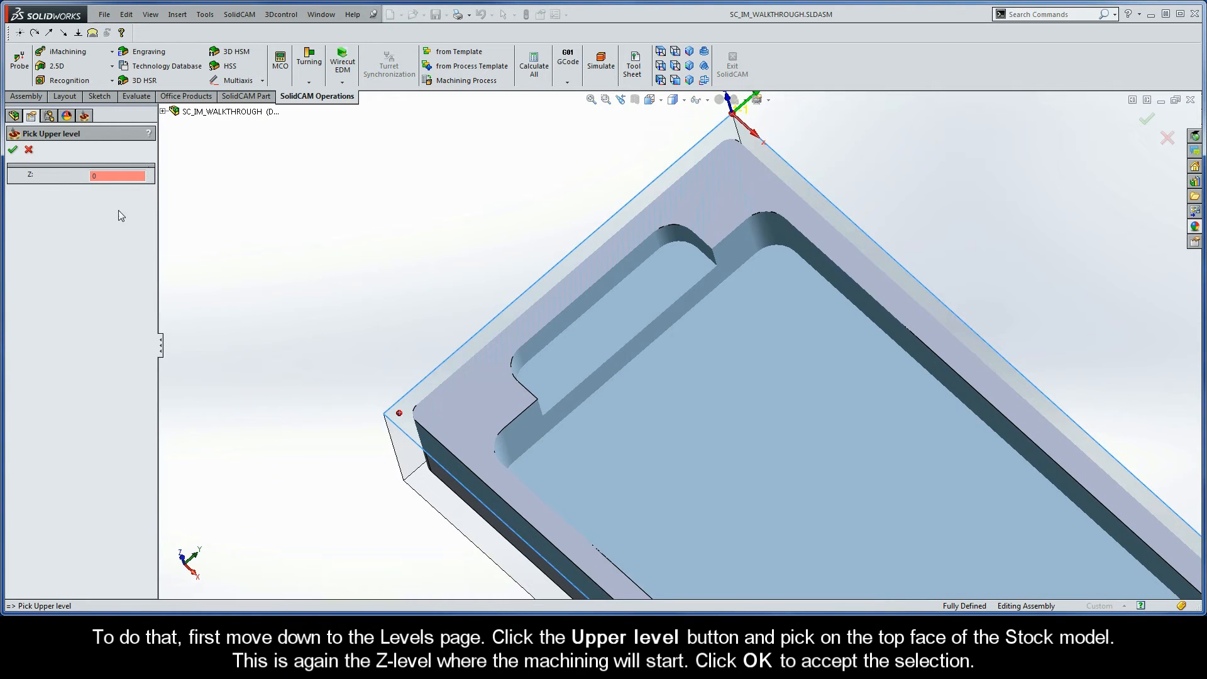
pyautogui.moveTo(62, 182)
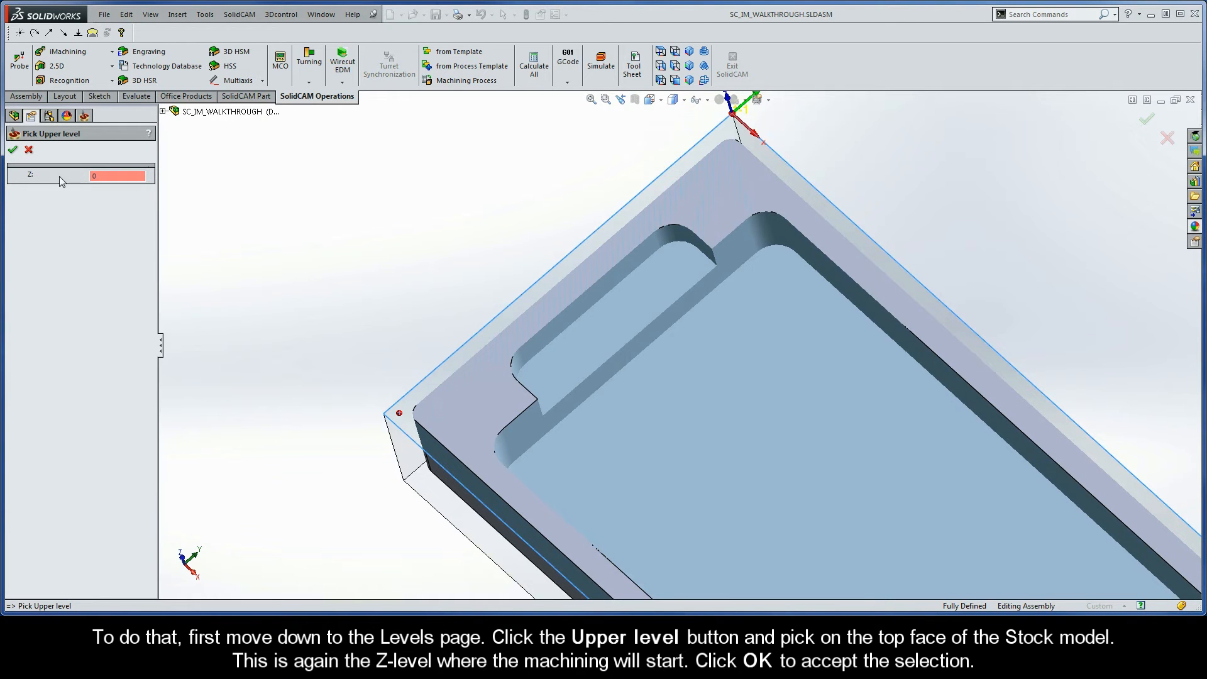
pyautogui.click(13, 150)
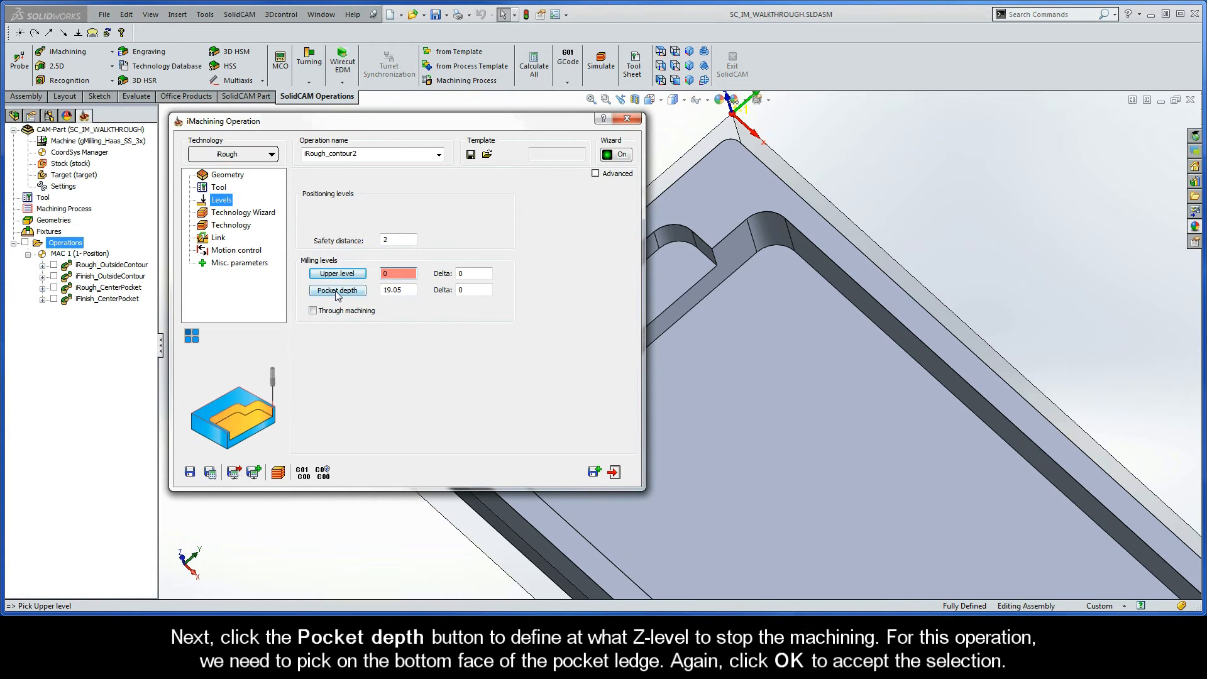
pyautogui.click(337, 291)
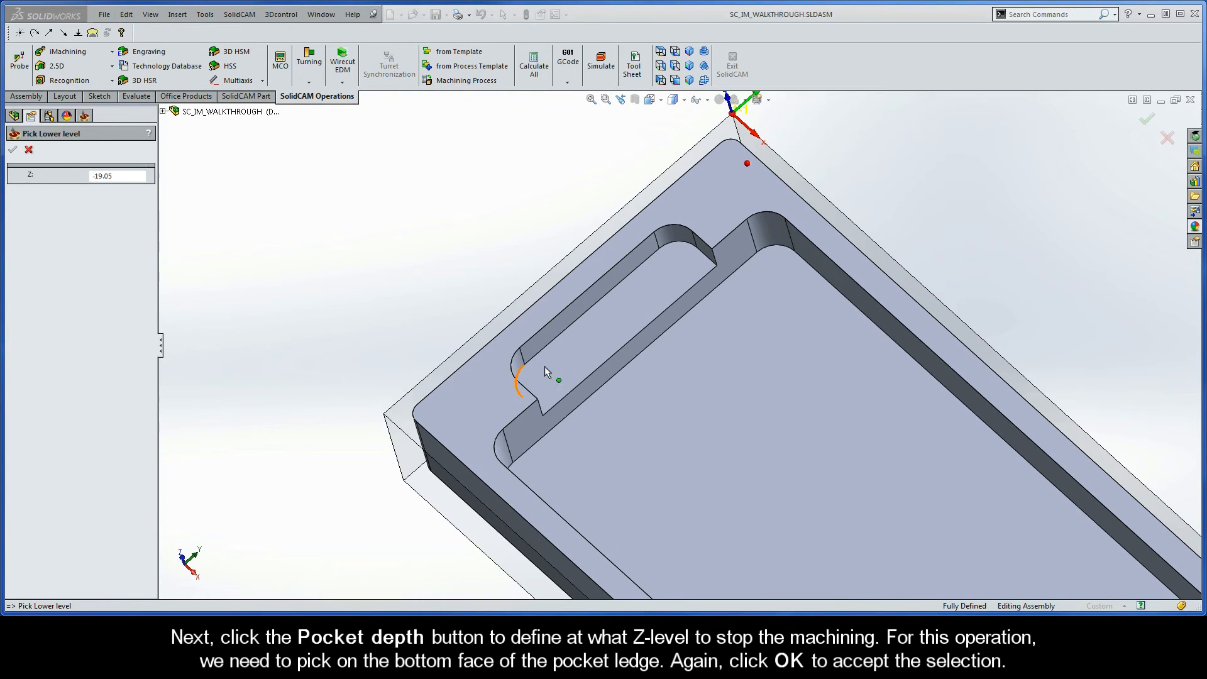
pyautogui.click(593, 363)
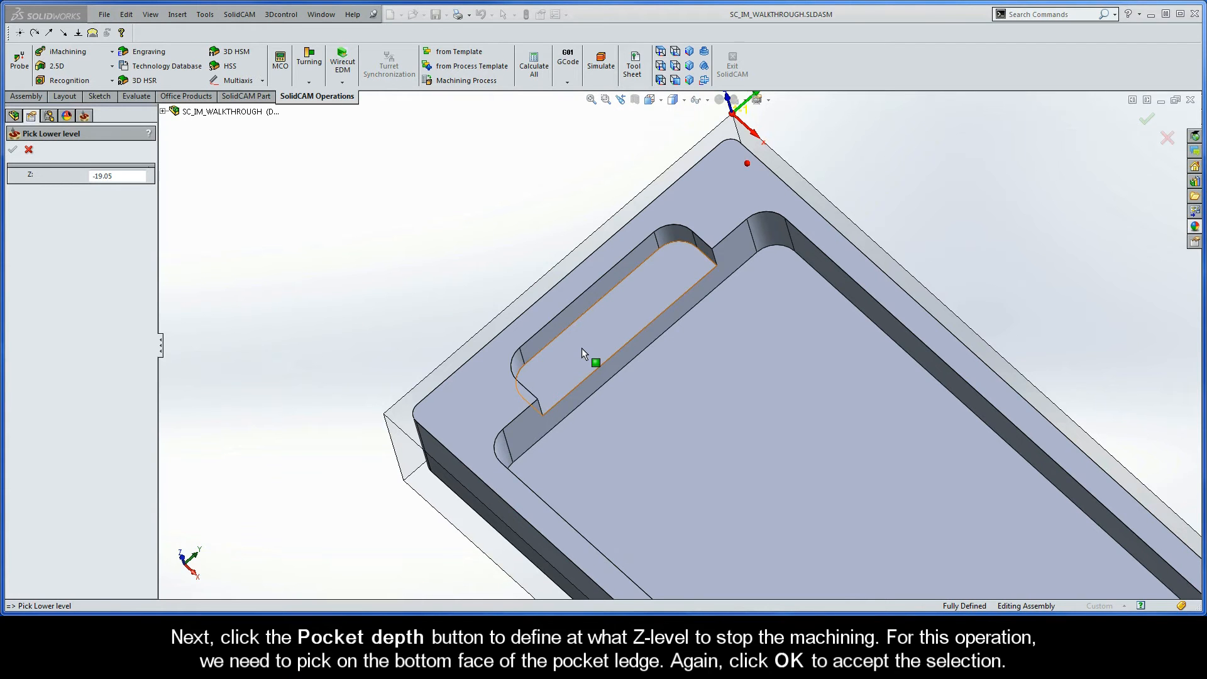
pyautogui.click(596, 362)
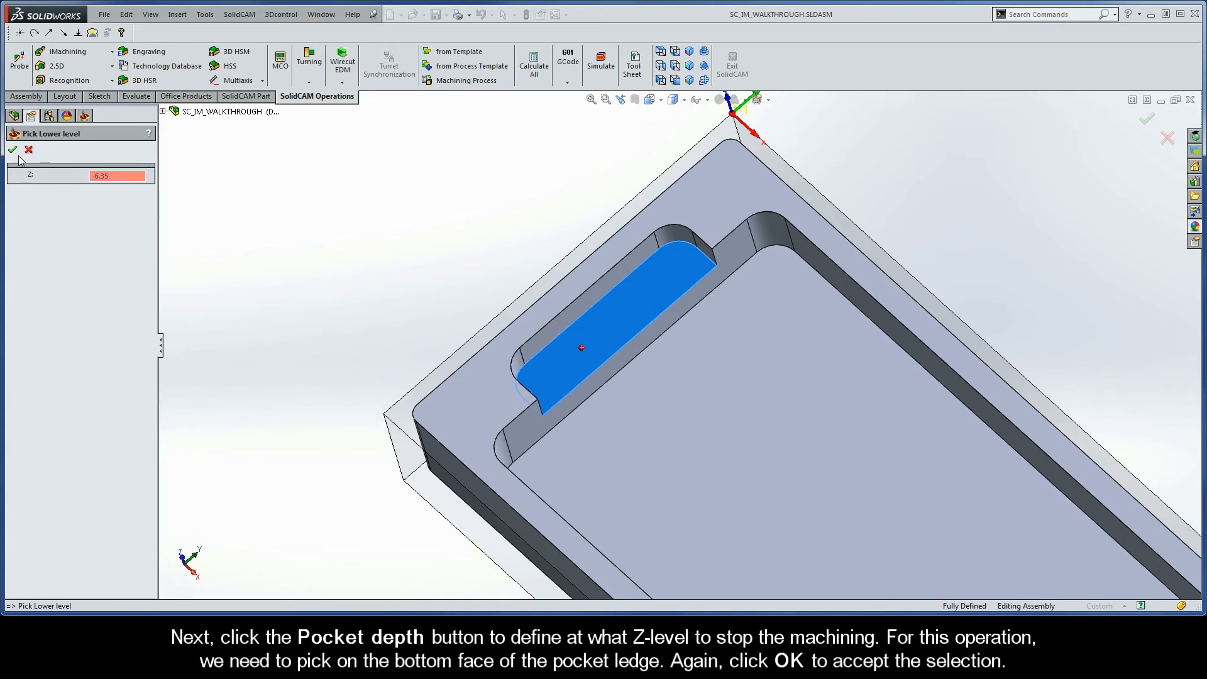
pyautogui.click(10, 150)
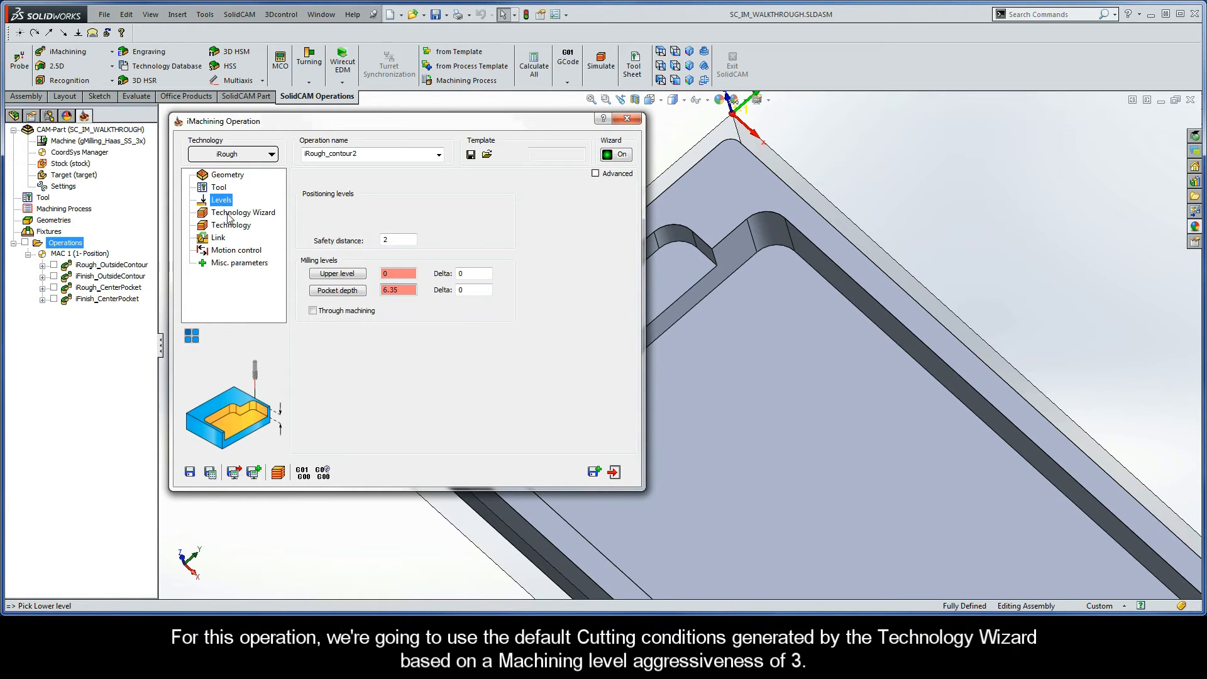
# Review level 3 Technology Wizard conditions, the 0.24 wall offset, and the link settings
pyautogui.click(242, 212)
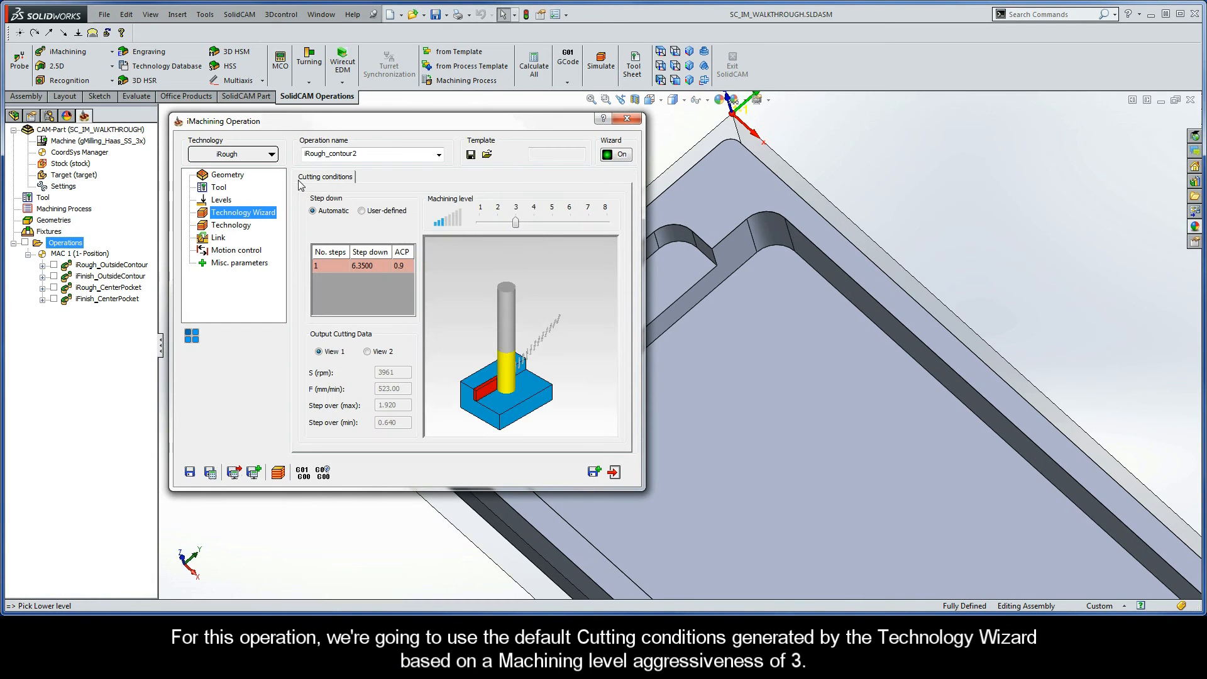
pyautogui.moveTo(397, 209)
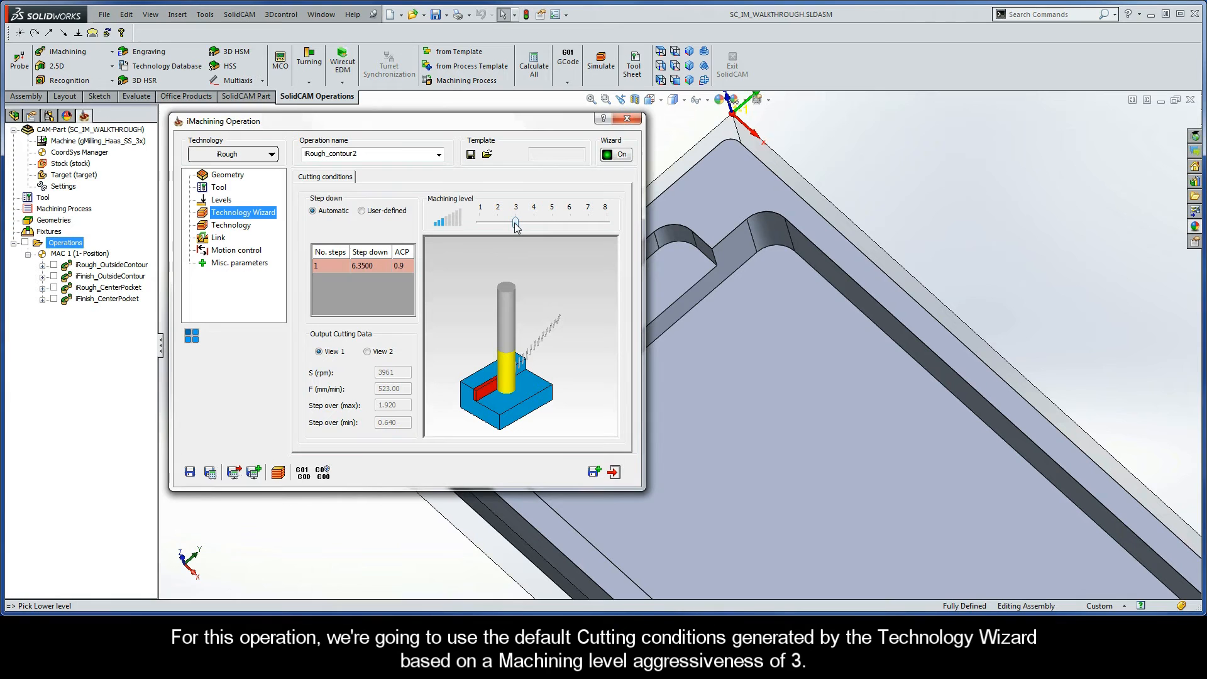
pyautogui.moveTo(422, 248)
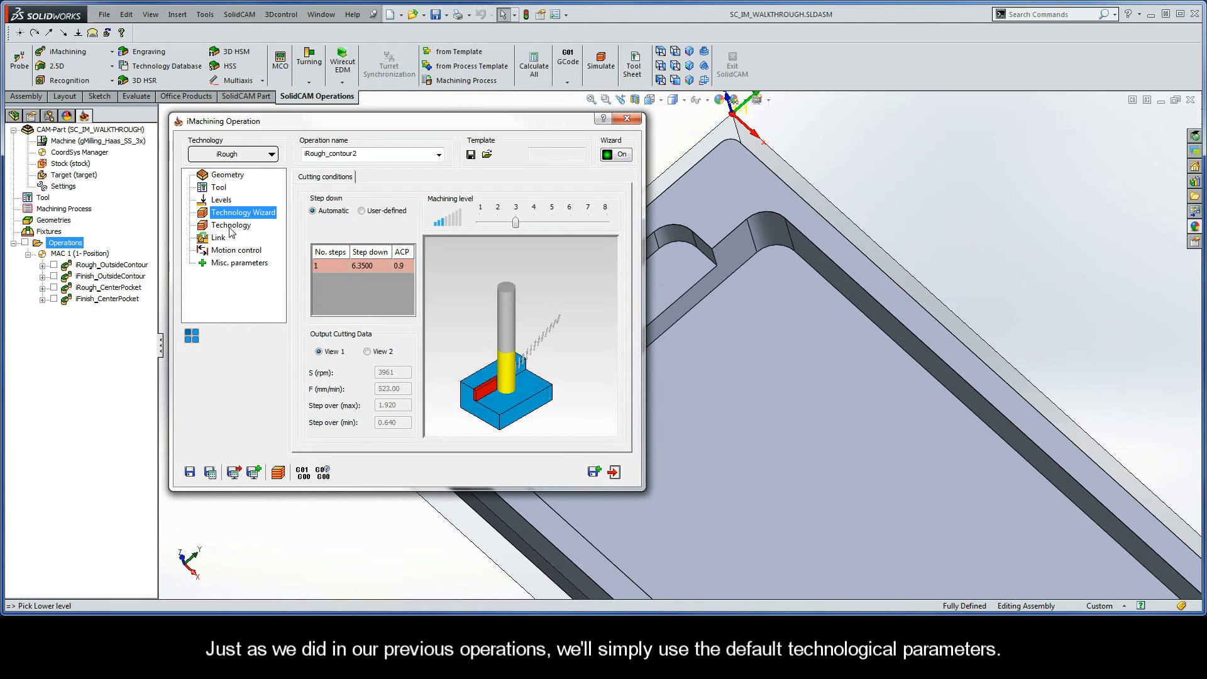
pyautogui.click(231, 225)
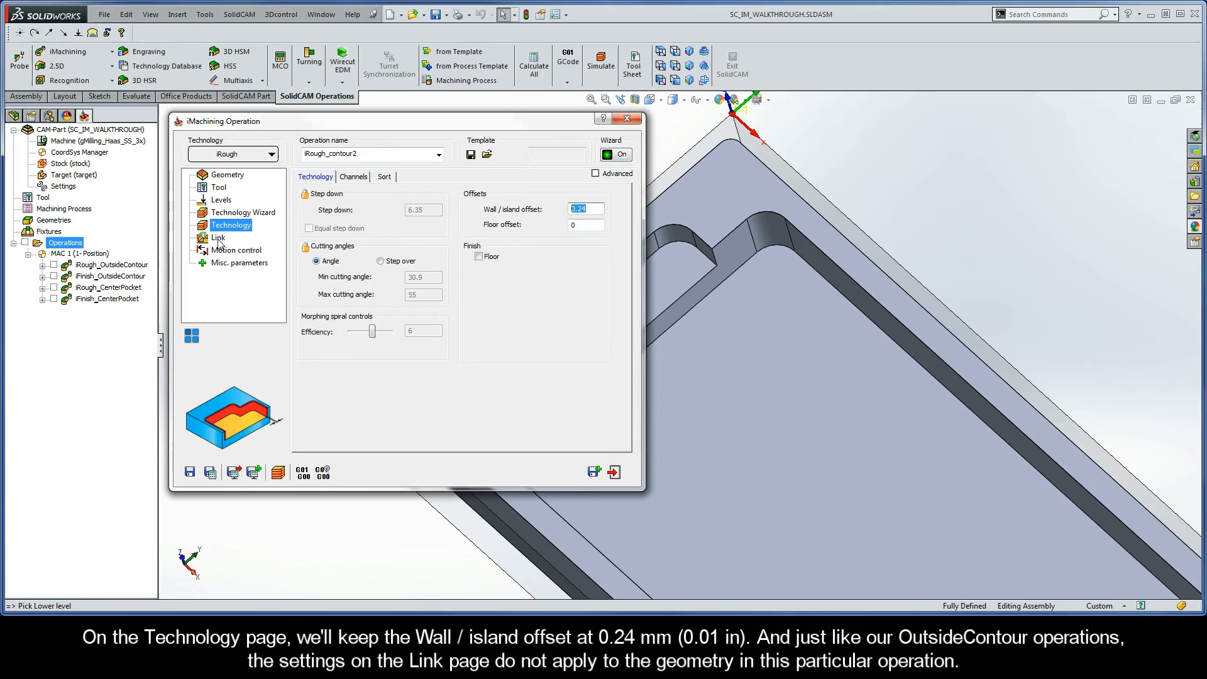
pyautogui.click(218, 237)
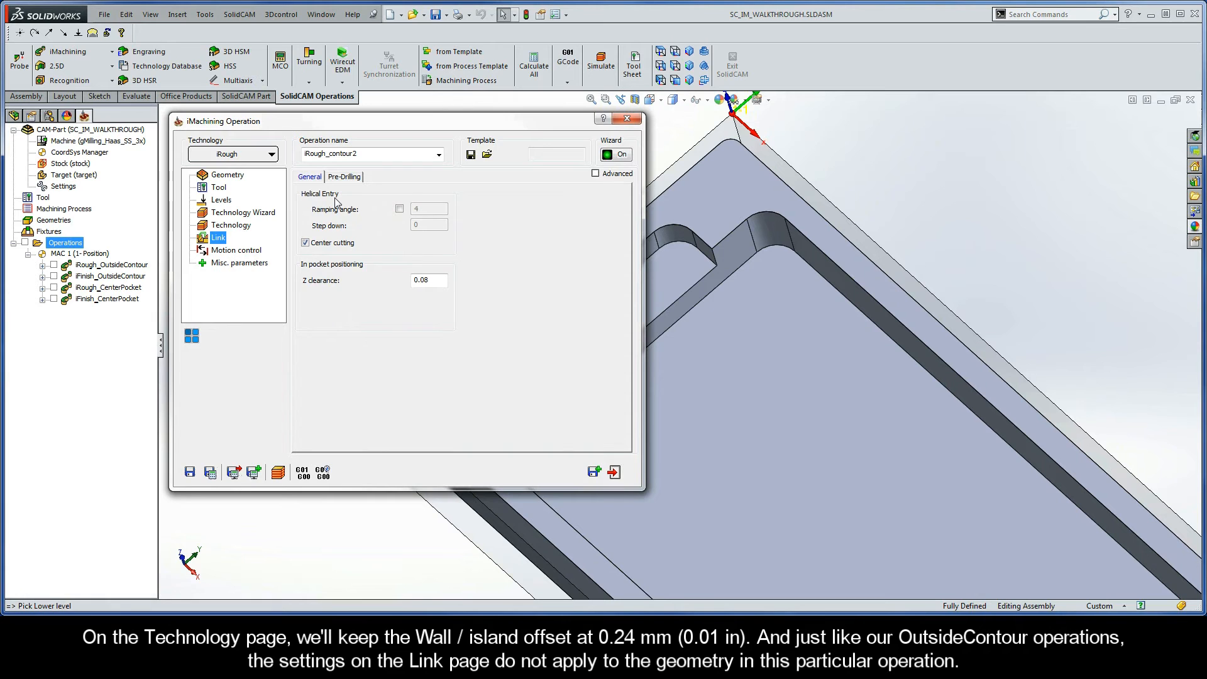
pyautogui.click(369, 154)
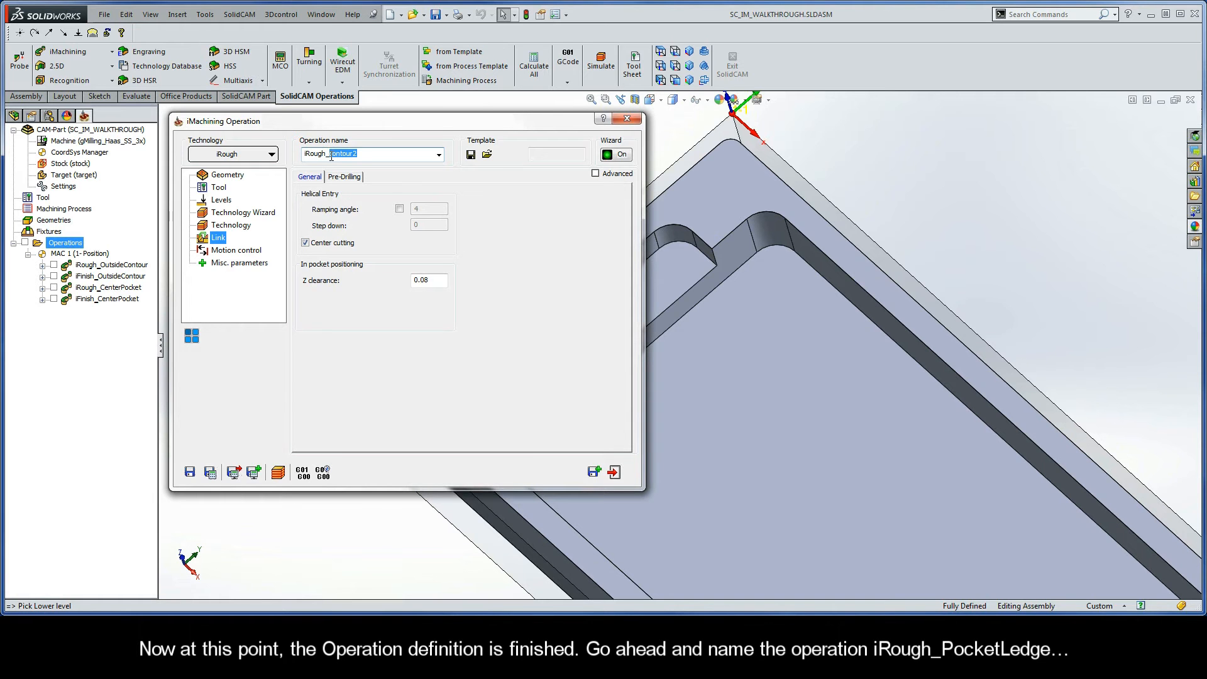
# Rename the operation iRough_PocketLedge and save it with its toolpath calculated
pyautogui.write('iRough_pocketLedge')
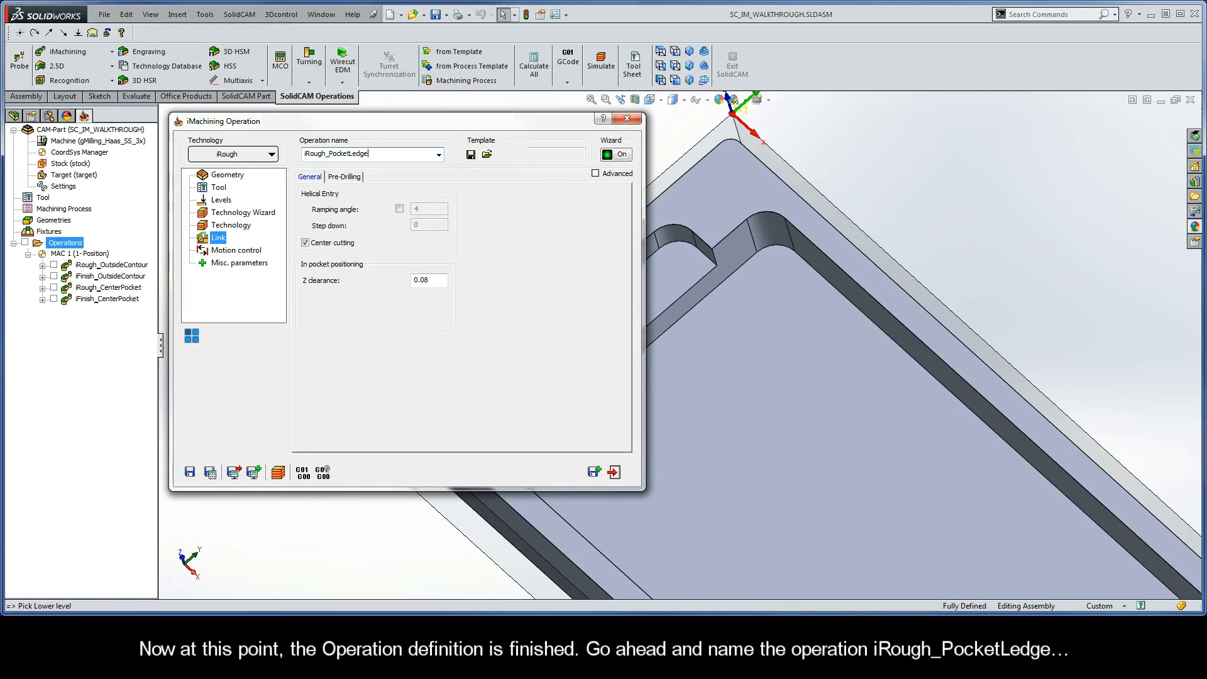
pyautogui.moveTo(218, 463)
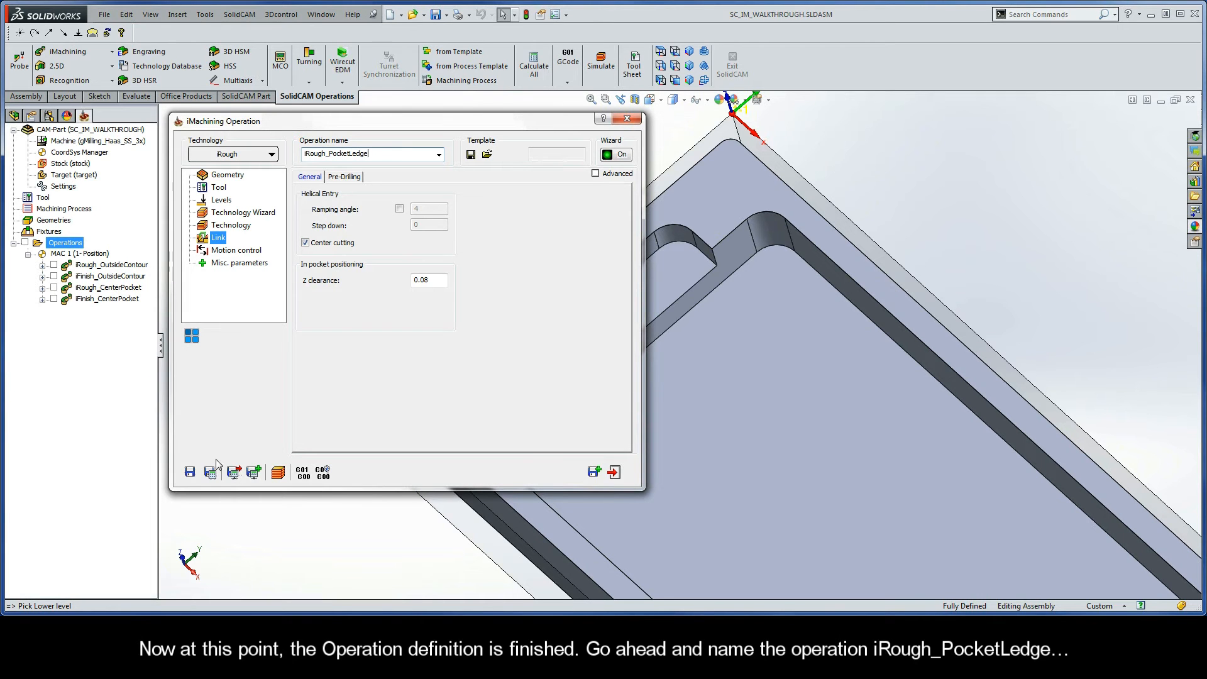
pyautogui.click(210, 472)
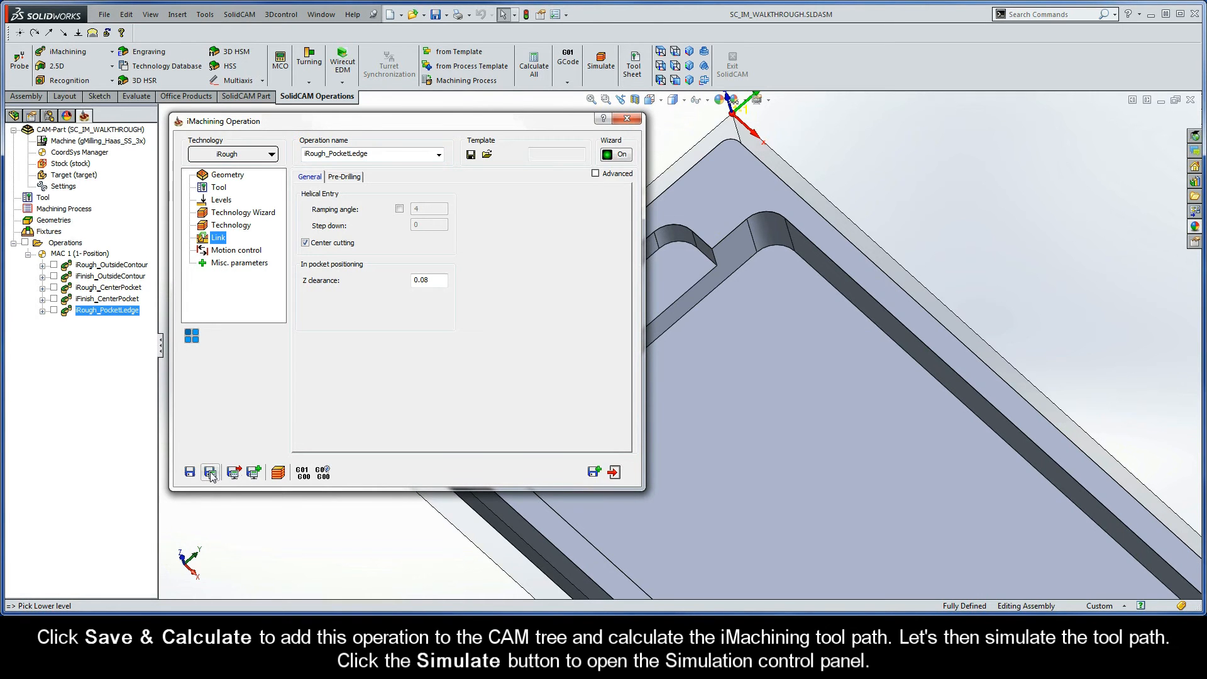
pyautogui.moveTo(210, 472)
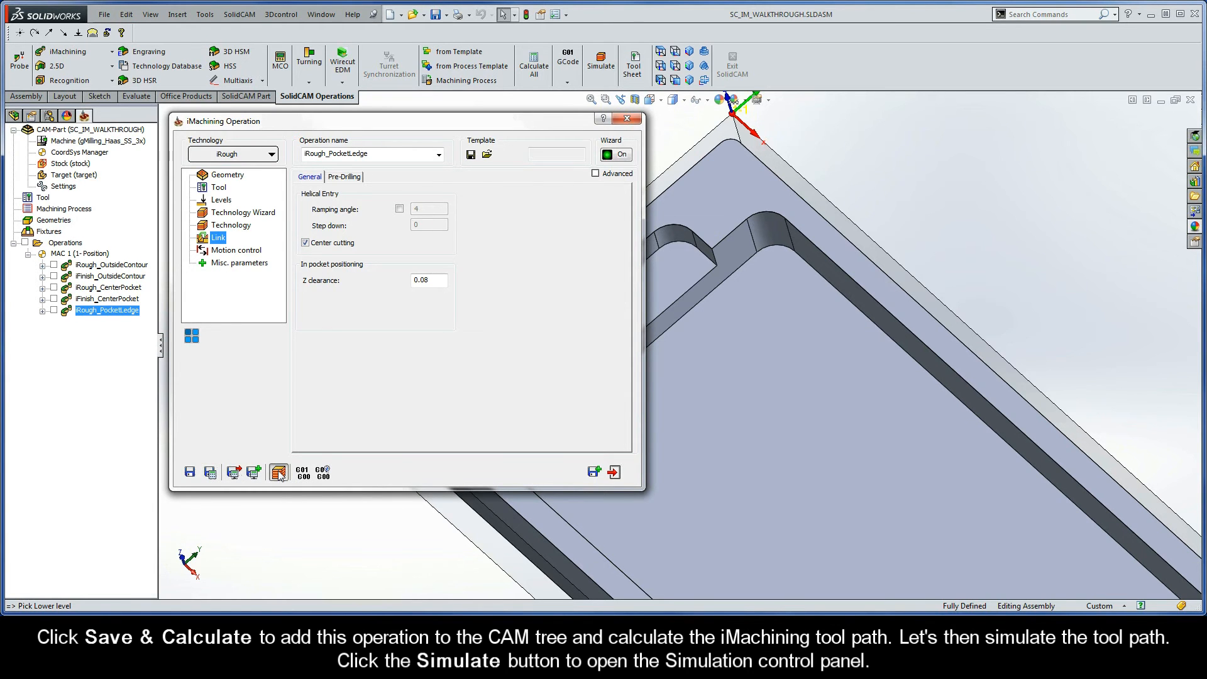
pyautogui.click(279, 473)
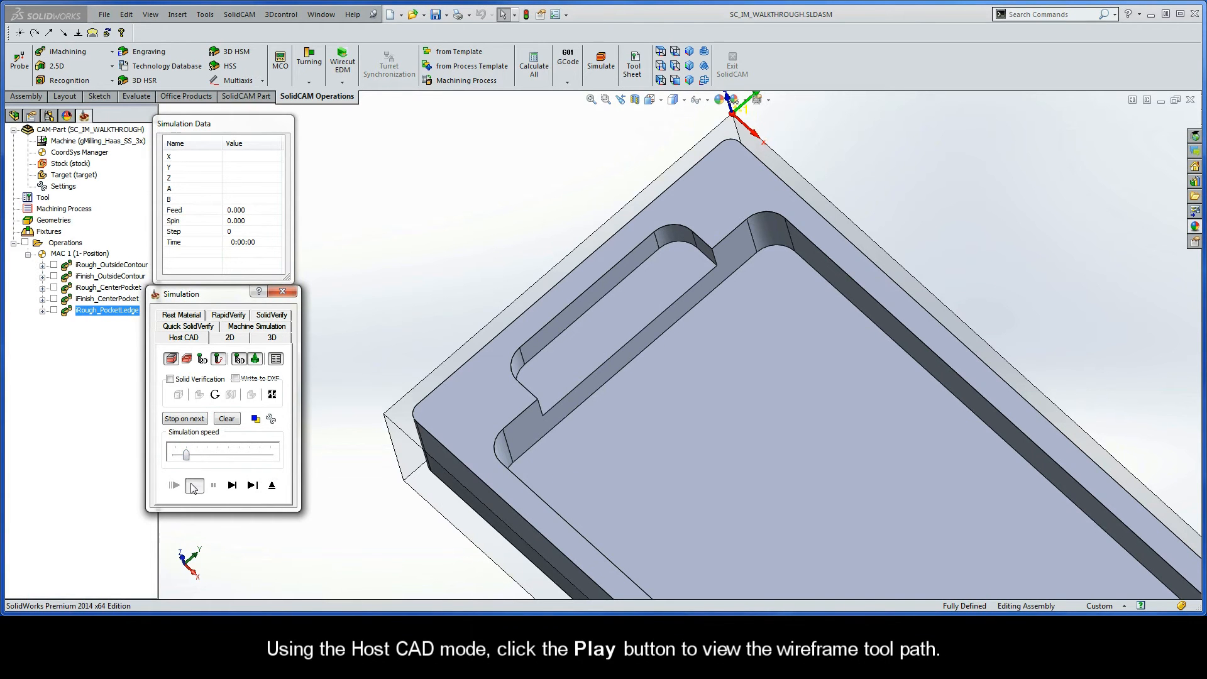
# Play the iRough_PocketLedge toolpath in Host CAD simulation and adjust the playback speed
pyautogui.click(174, 484)
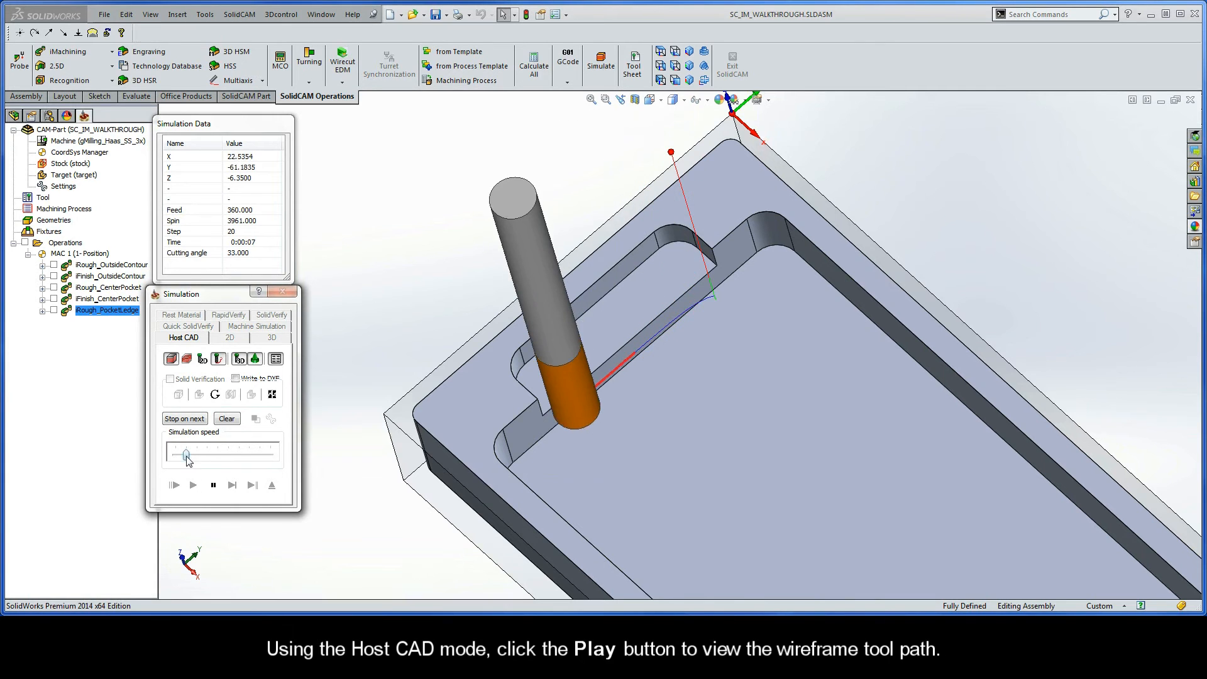
pyautogui.click(193, 485)
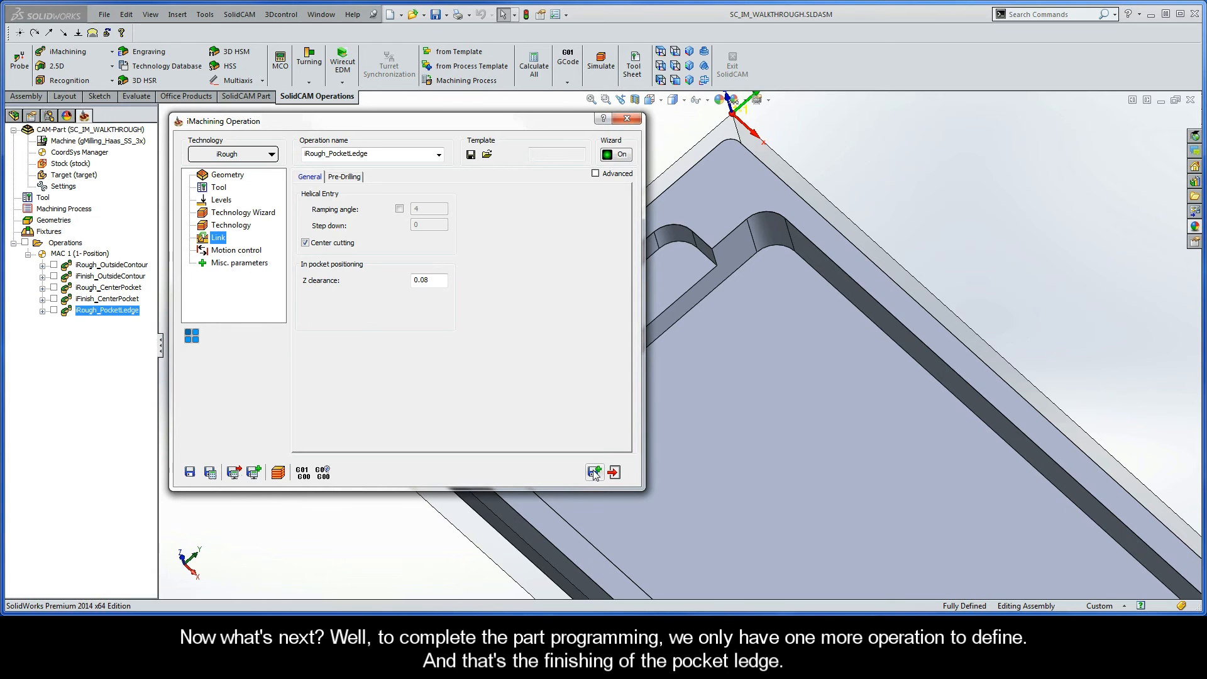
pyautogui.moveTo(595, 471)
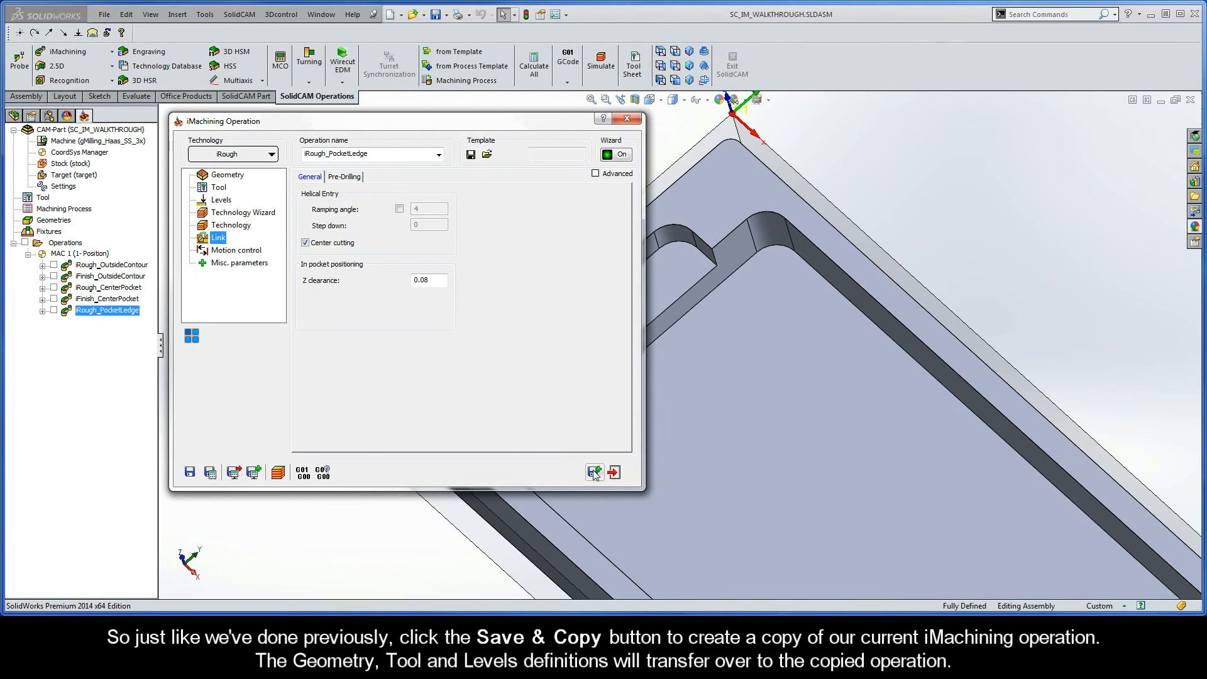
# Save the roughing operation and copy it as iRough_PocketLedge_1
pyautogui.click(594, 470)
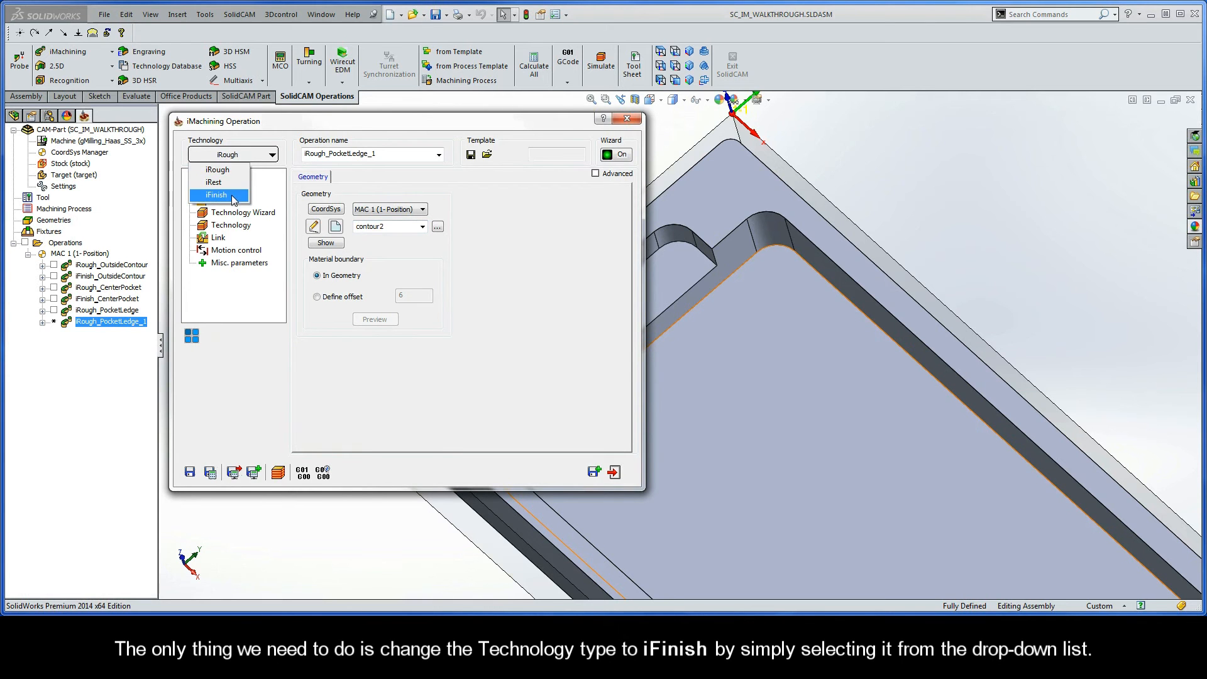
# Switch the copy to iFinish with 0 wall offset and iRough_PocketLedge as rest parent
pyautogui.click(216, 195)
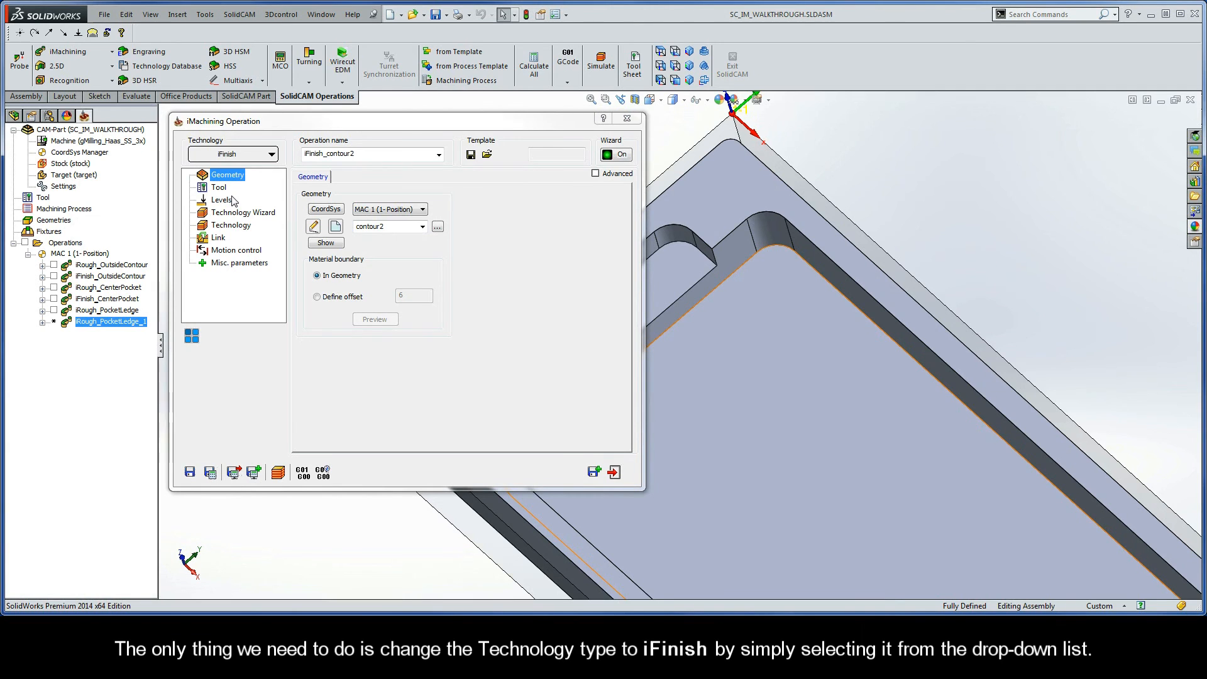
pyautogui.click(243, 212)
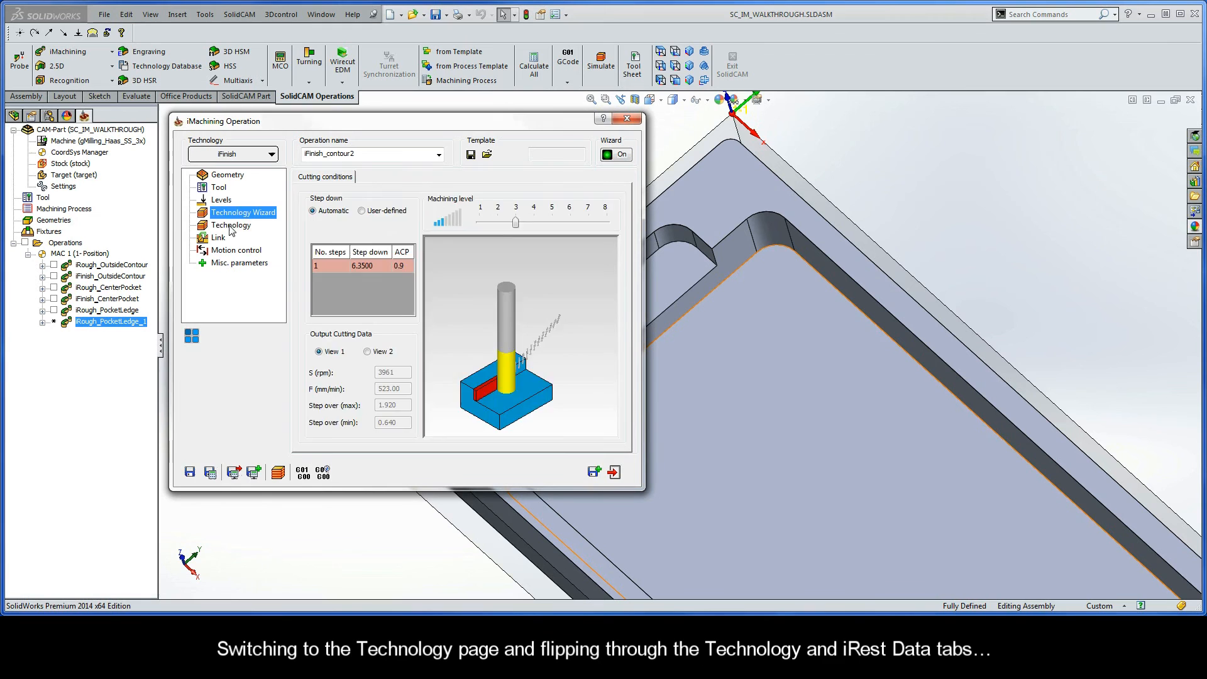
pyautogui.click(231, 225)
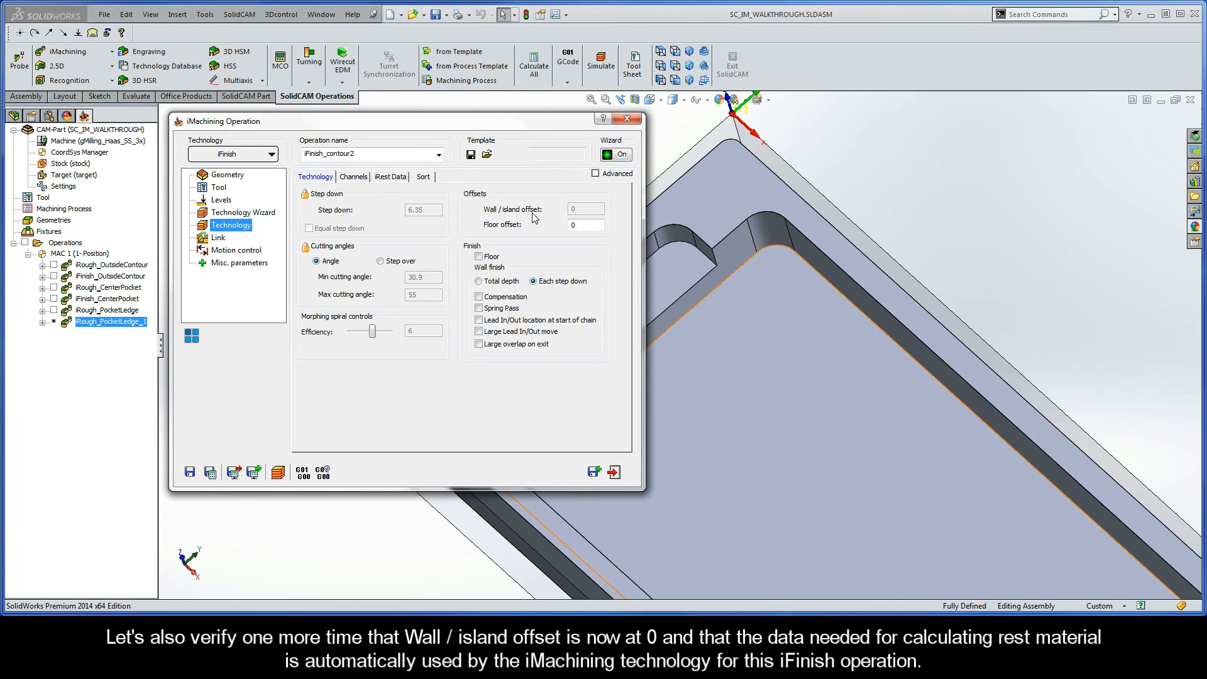
pyautogui.moveTo(566, 206)
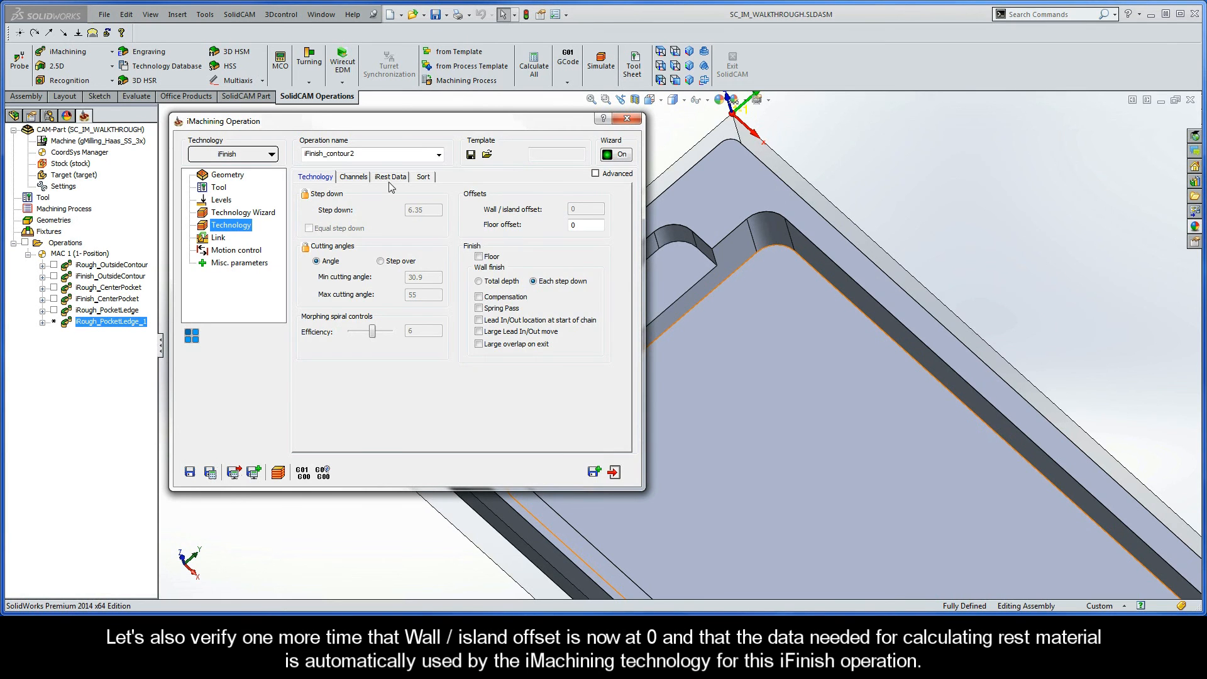
pyautogui.click(391, 176)
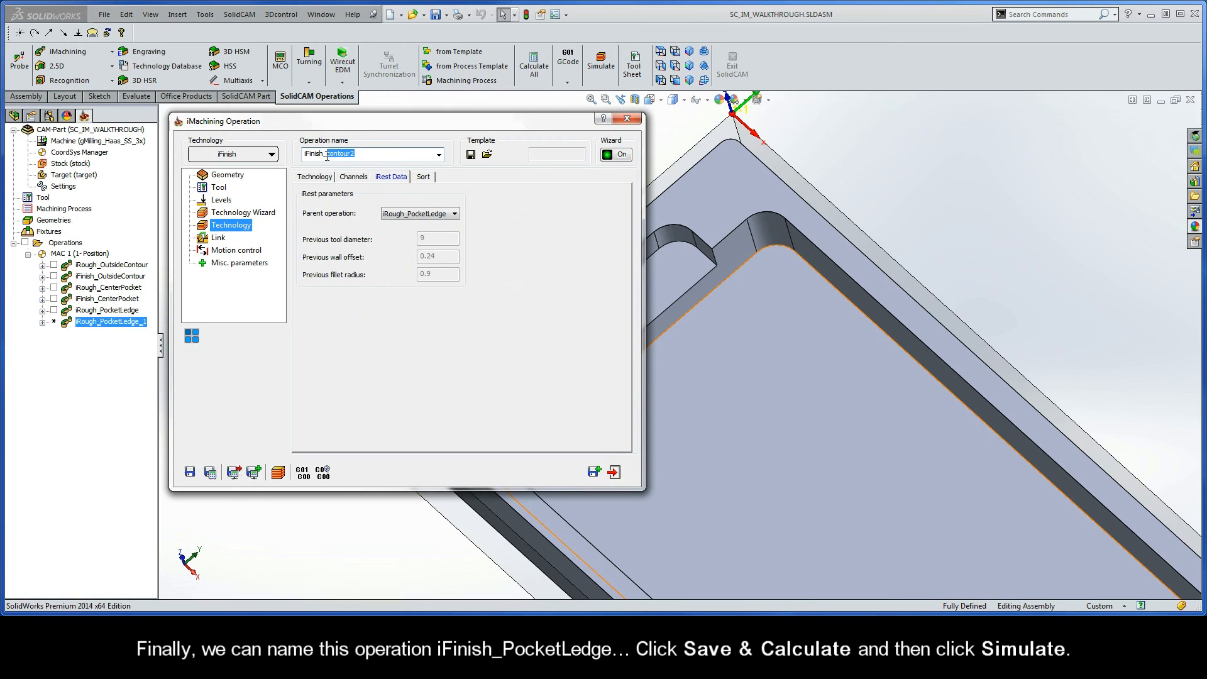
# Name the operation iFinish_PocketLedge, then save it and calculate its toolpath
pyautogui.write('iFinish_PocketLedge')
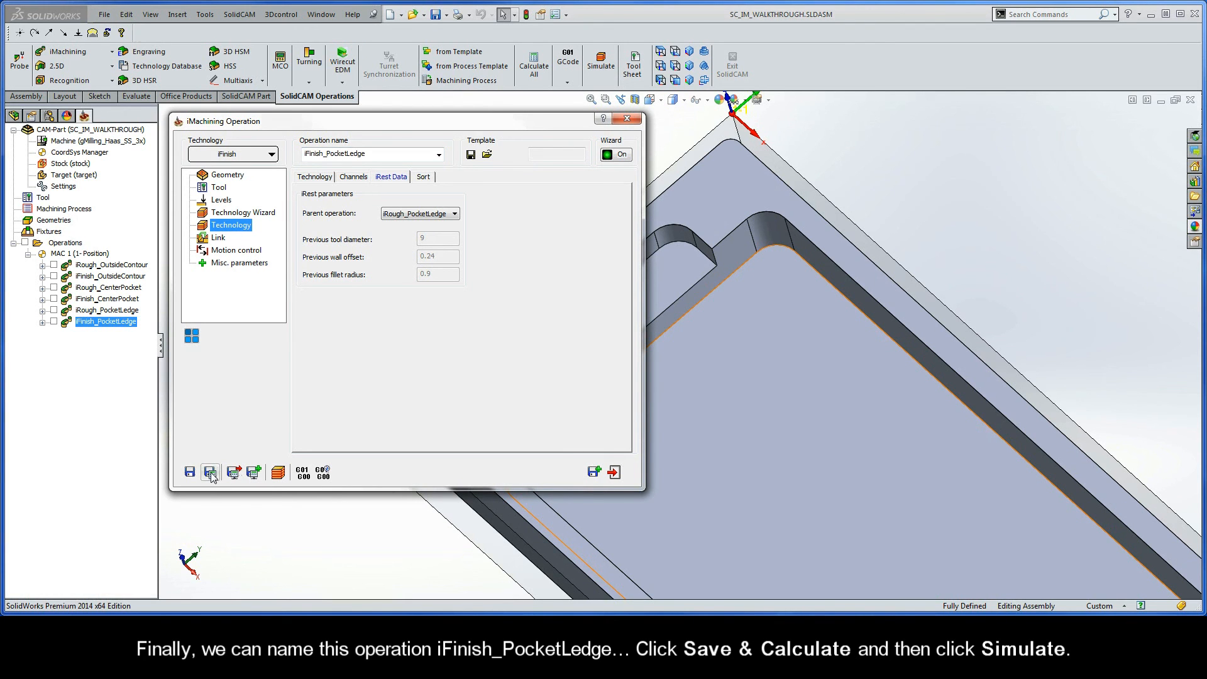
pyautogui.click(210, 471)
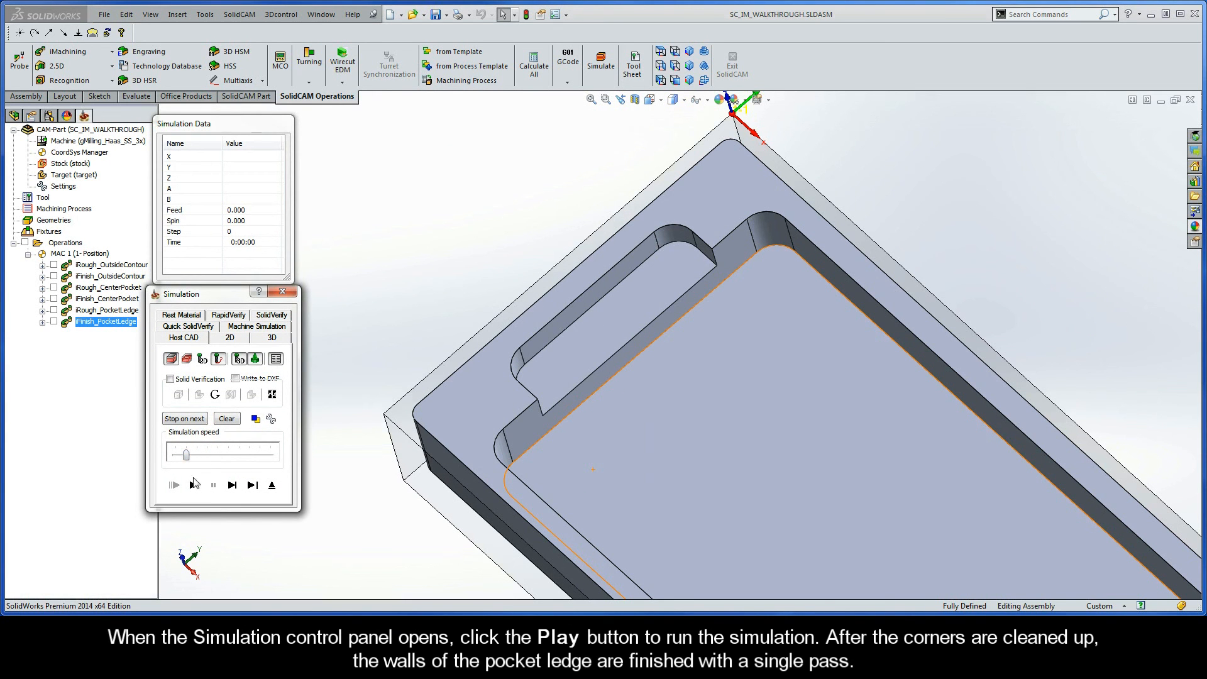
# Play the iFinish_PocketLedge toolpath simulation, adjust playback speed, and exit the simulation
pyautogui.click(173, 485)
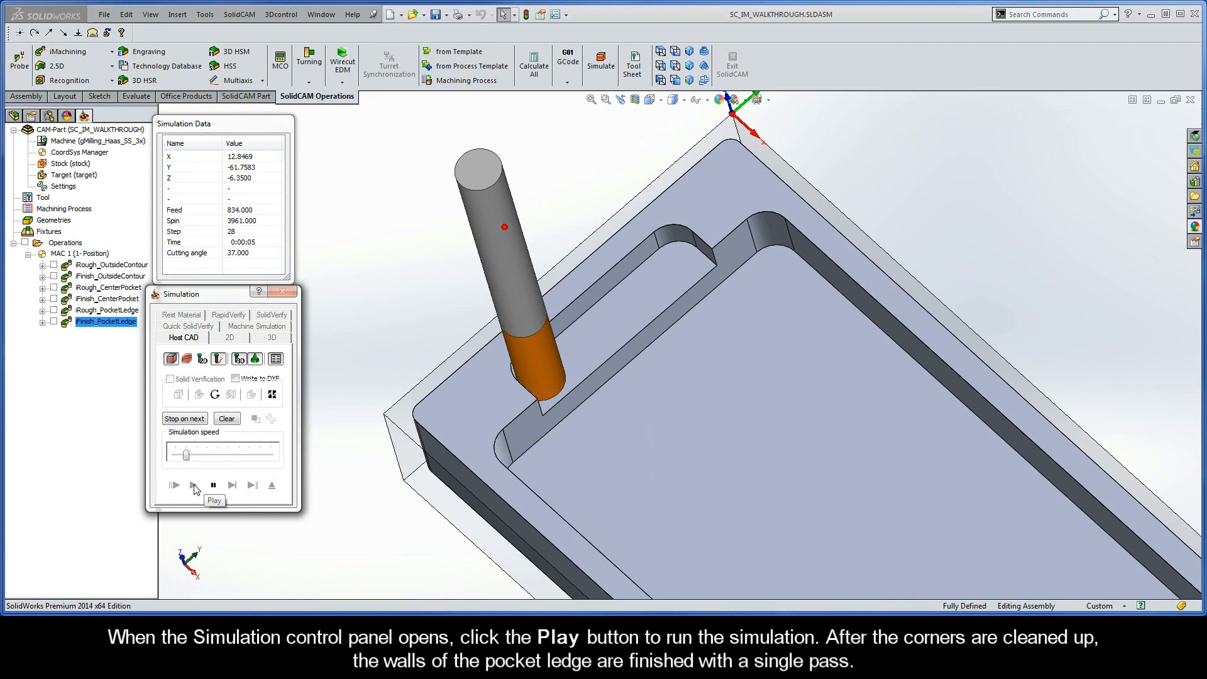
pyautogui.click(174, 484)
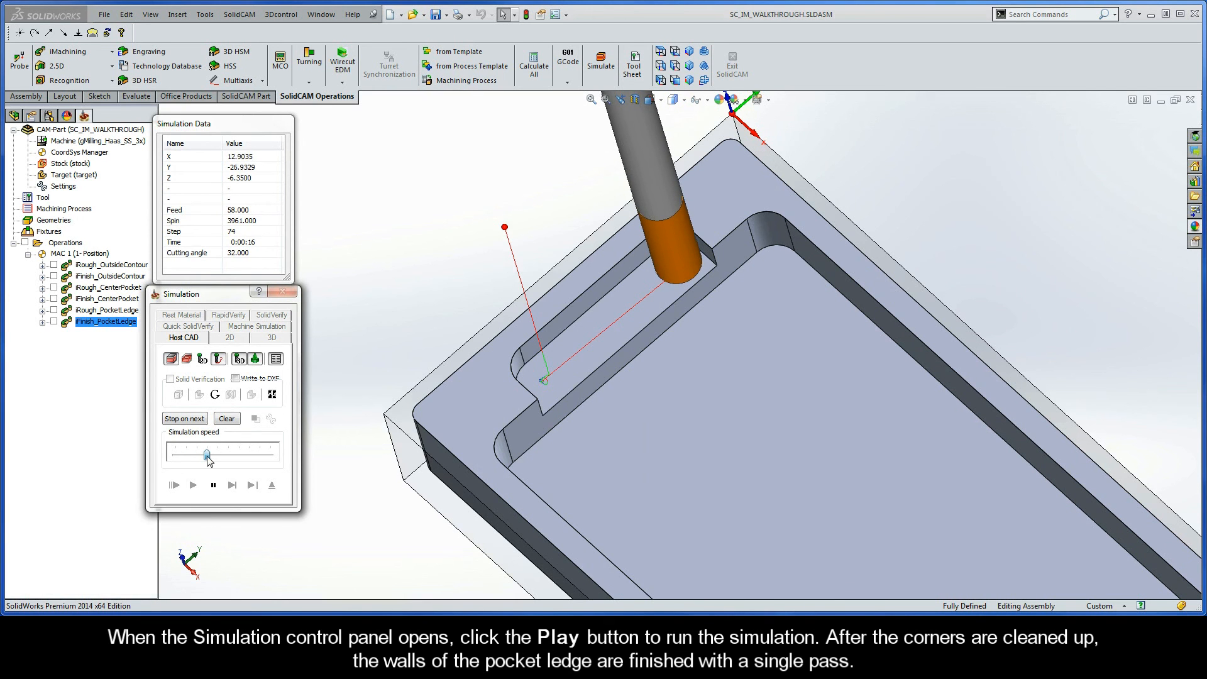
pyautogui.click(193, 485)
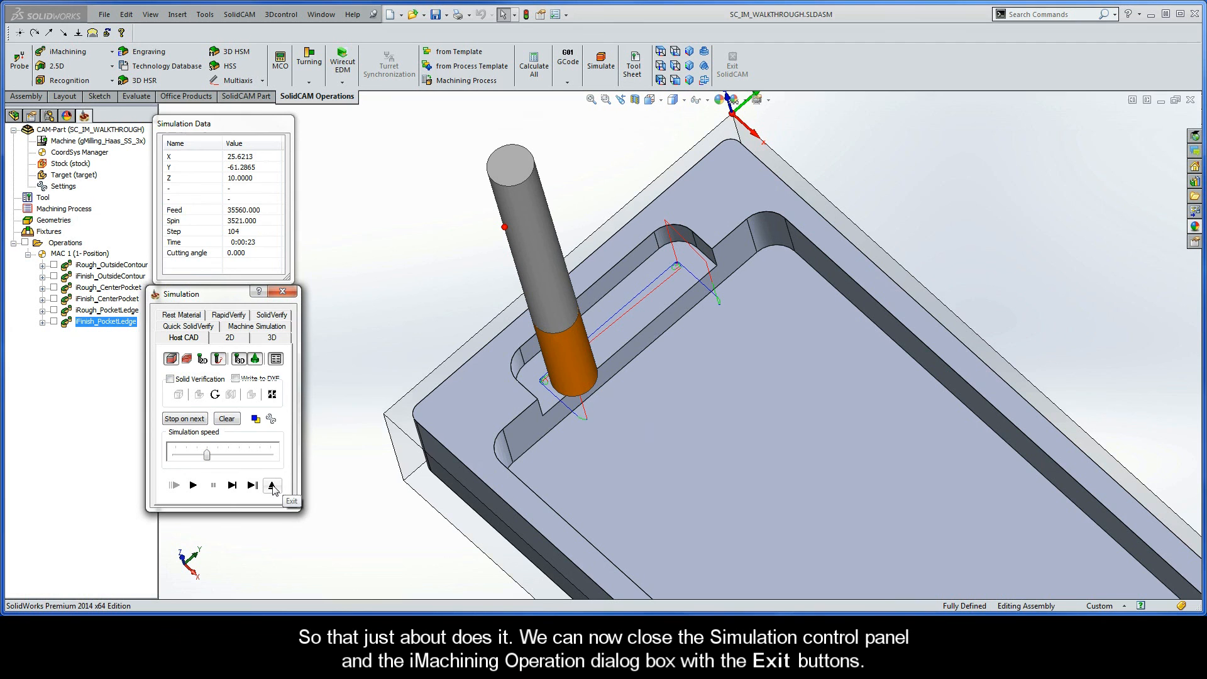
pyautogui.click(271, 485)
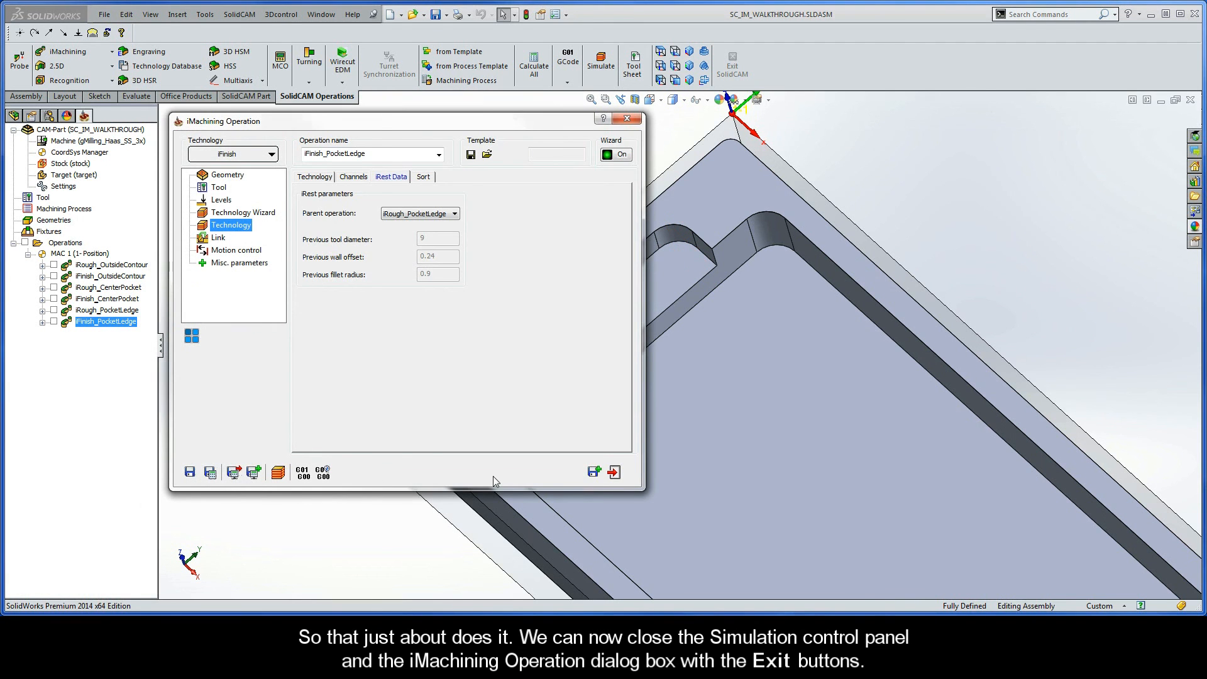
# Exit the iMachining Operation dialog, leaving iFinish_PocketLedge in the CAM tree
pyautogui.click(614, 473)
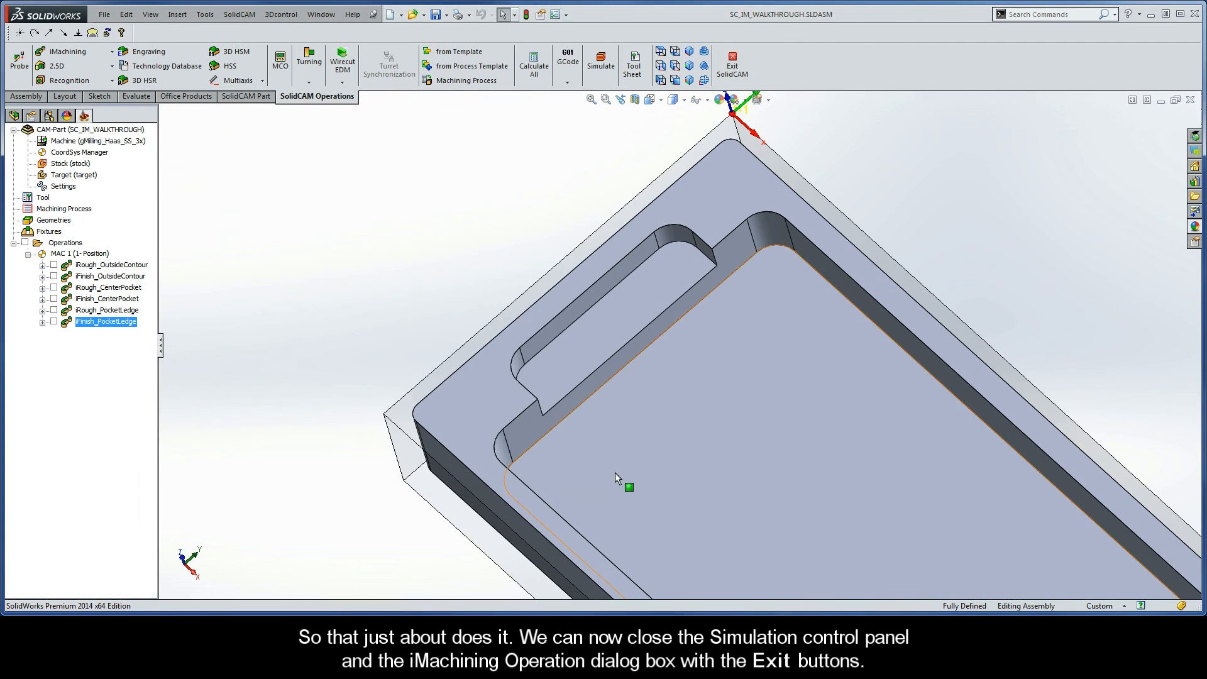
pyautogui.moveTo(628, 487)
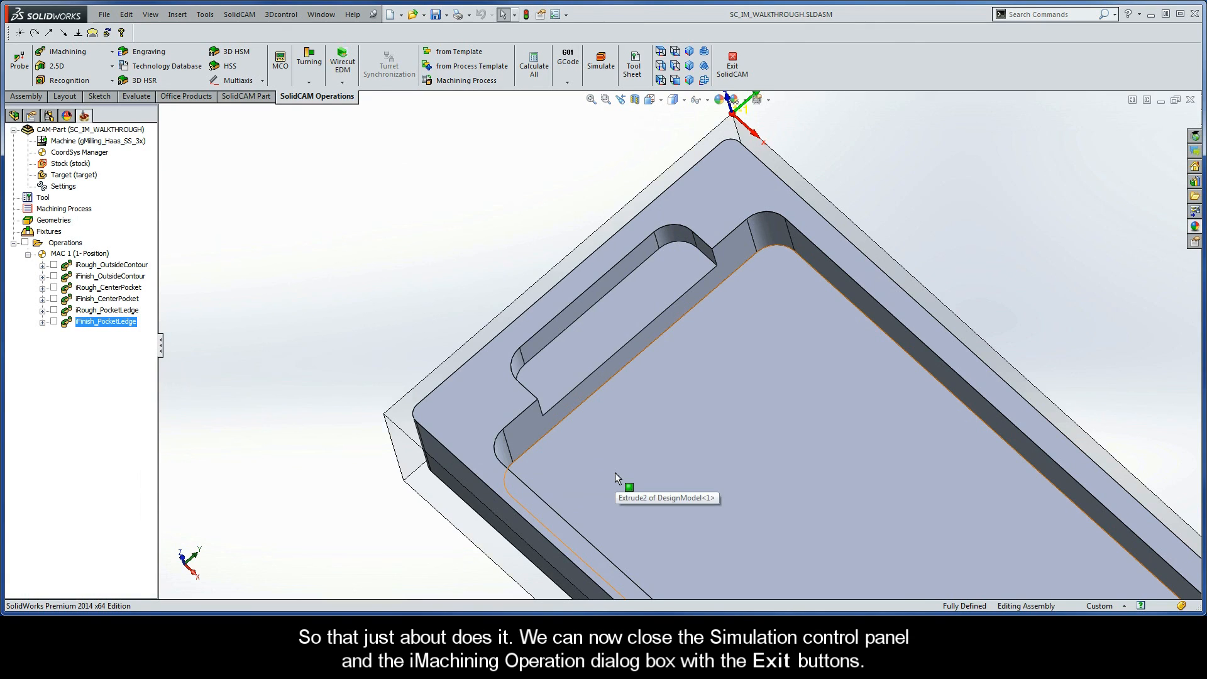